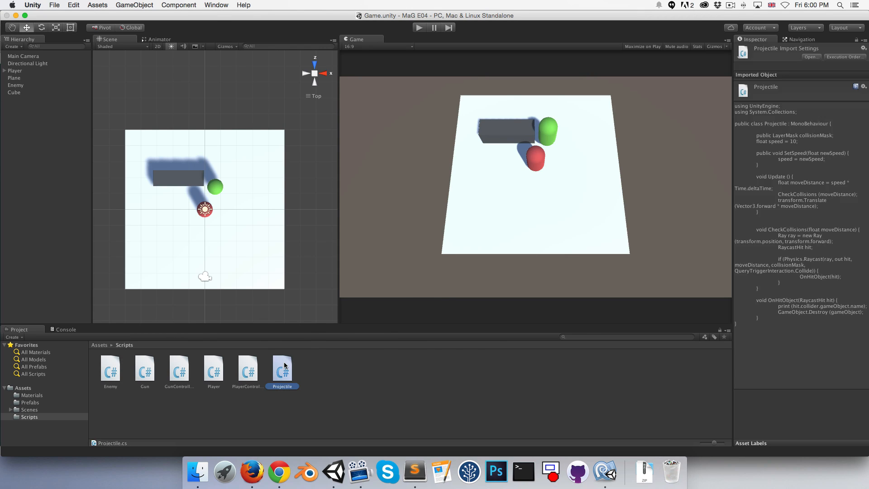
- Review Projectile.cs collision code, then create a new C# script IDamageable in the Scripts folder
{"action": "double_click", "coordinate": [282, 366]}
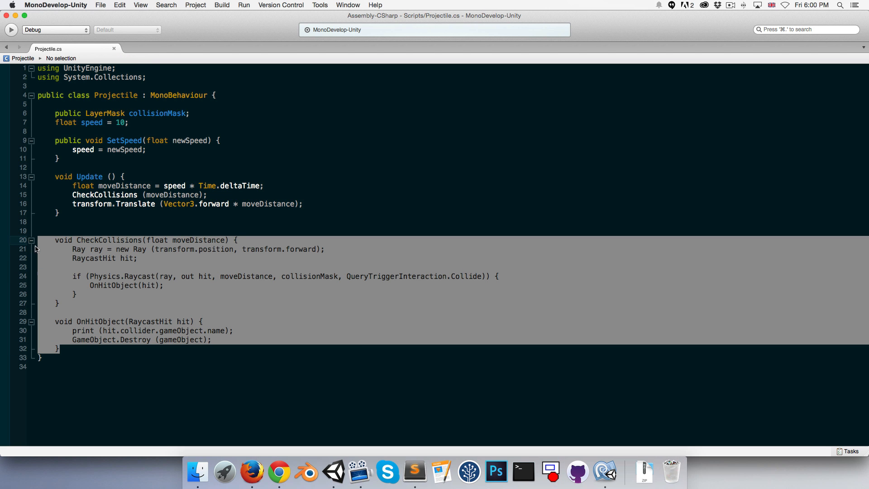
{"action": "mouse_move", "coordinate": [151, 297]}
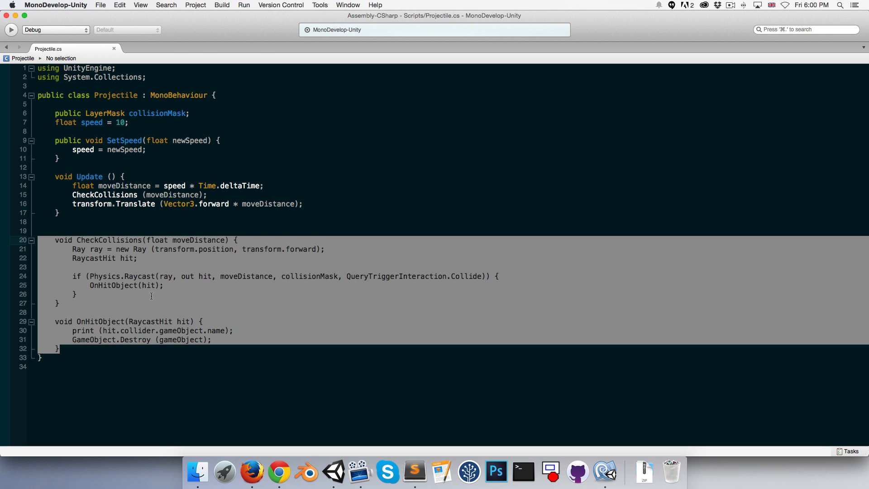
{"action": "mouse_move", "coordinate": [223, 339]}
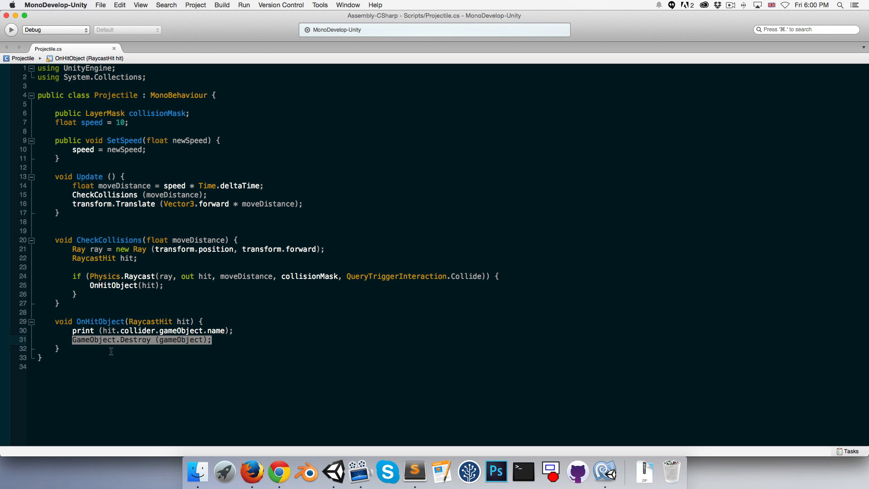
{"action": "mouse_move", "coordinate": [245, 332]}
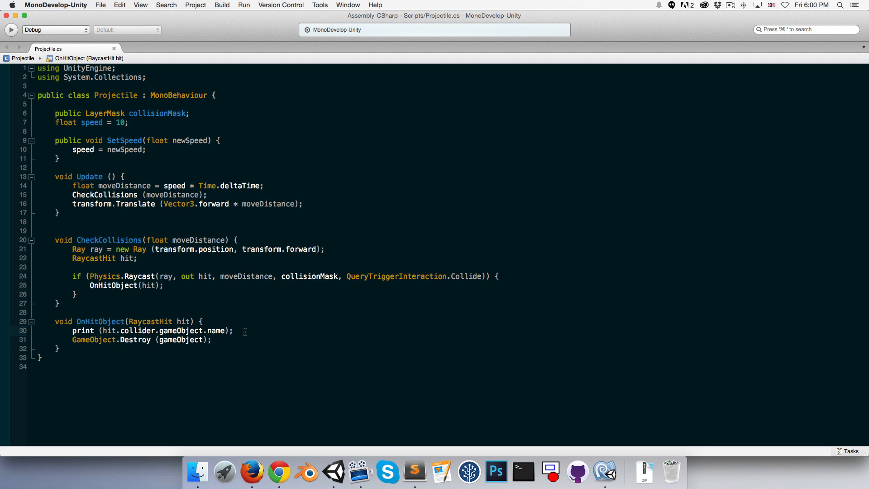
{"action": "left_click", "coordinate": [234, 331]}
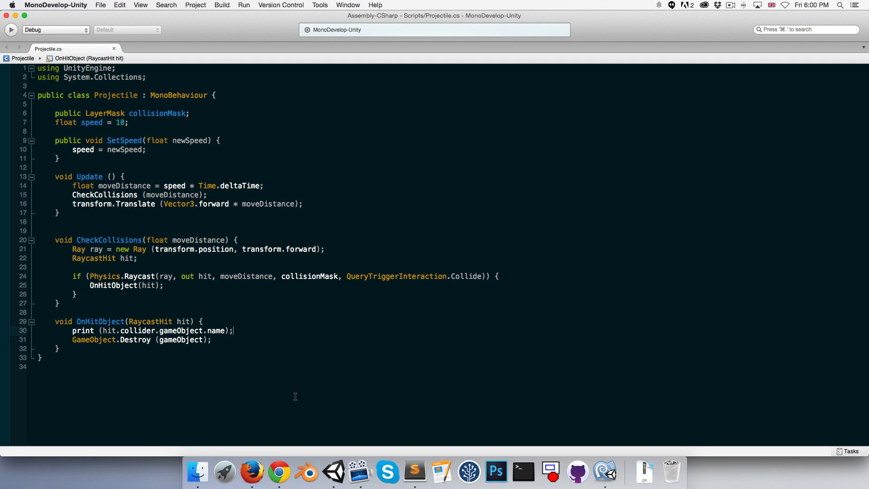
{"action": "left_click", "coordinate": [333, 472]}
{"action": "type", "text": "IDamageabl"}
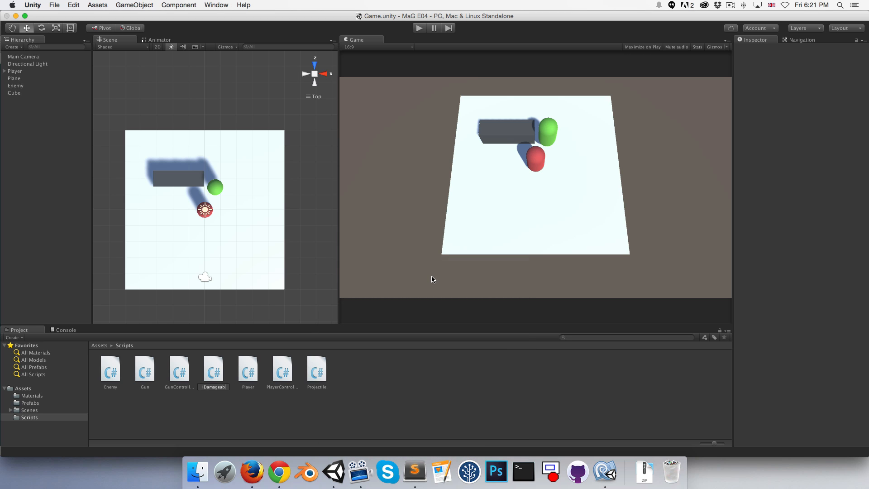
- Declare public interface IDamageable in the new IDamageable.cs file
{"action": "left_click", "coordinate": [213, 368]}
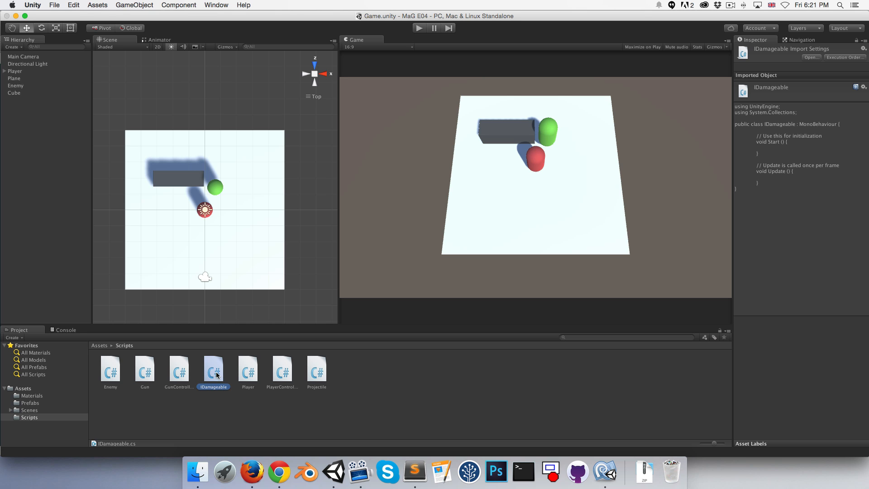
{"action": "double_click", "coordinate": [214, 368]}
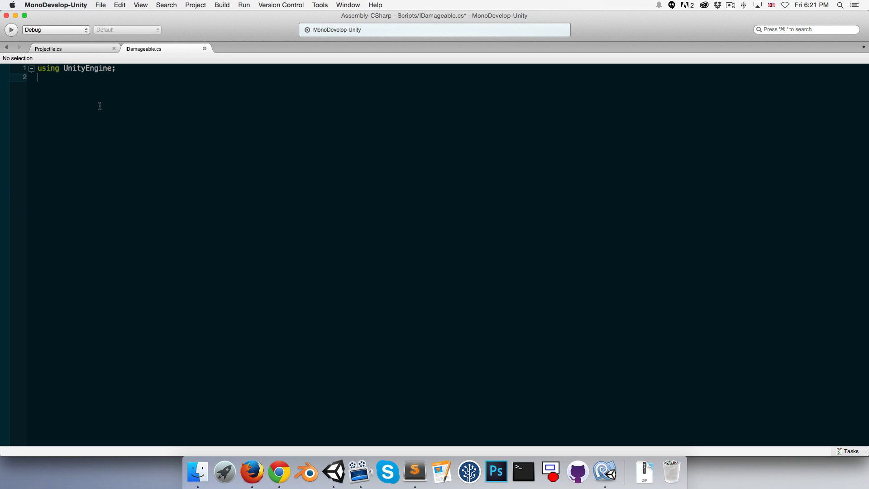
{"action": "type", "text": "pr"}
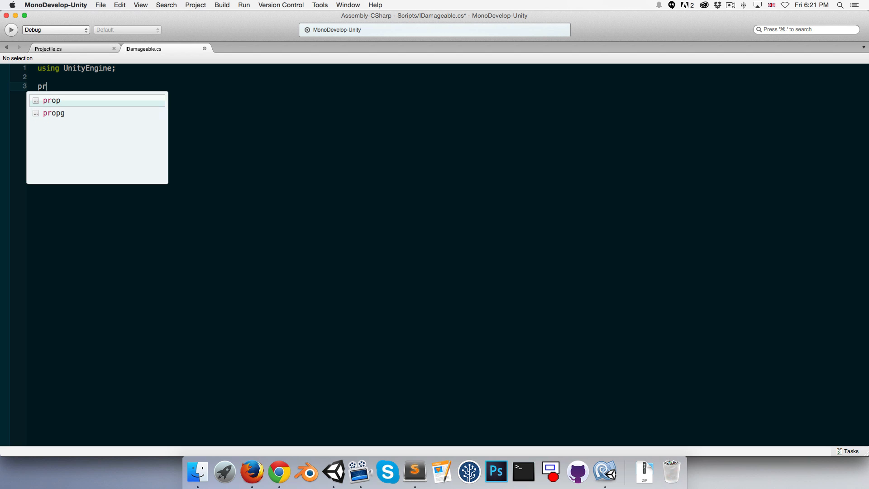
{"action": "type", "text": "public"}
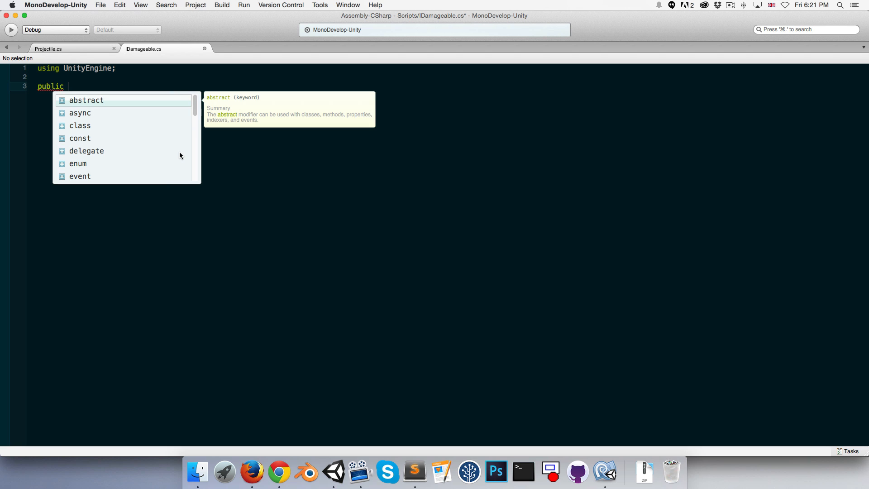
{"action": "type", "text": "interface"}
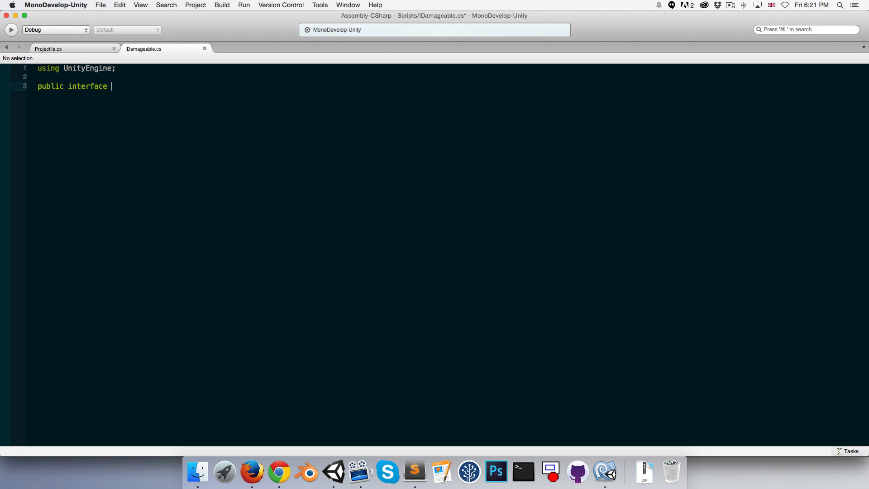
{"action": "type", "text": "IDamageab"}
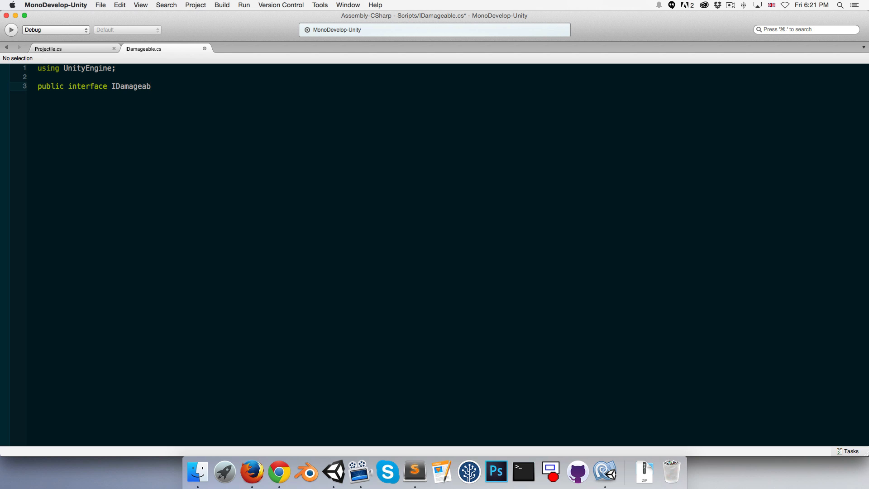
{"action": "type", "text": "le {"}
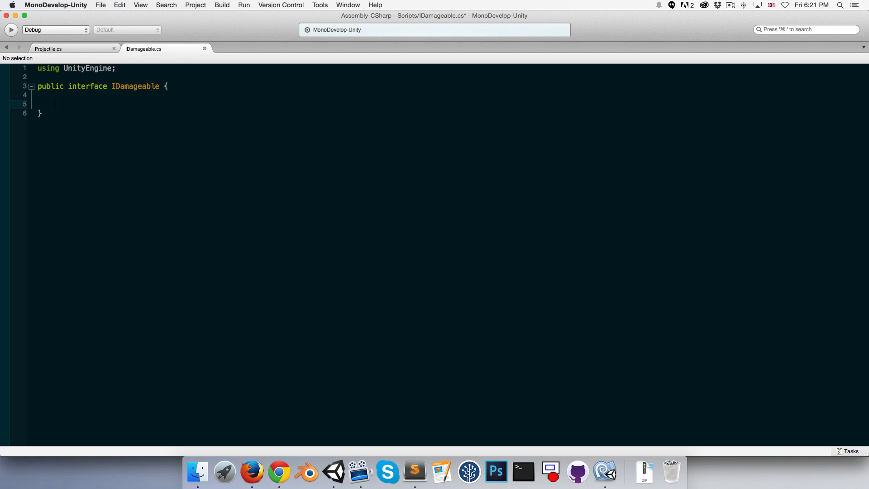
- Add the void TakeHit(float damage, RaycastHit hit) signature, removing its empty body braces
{"action": "type", "text": "void"}
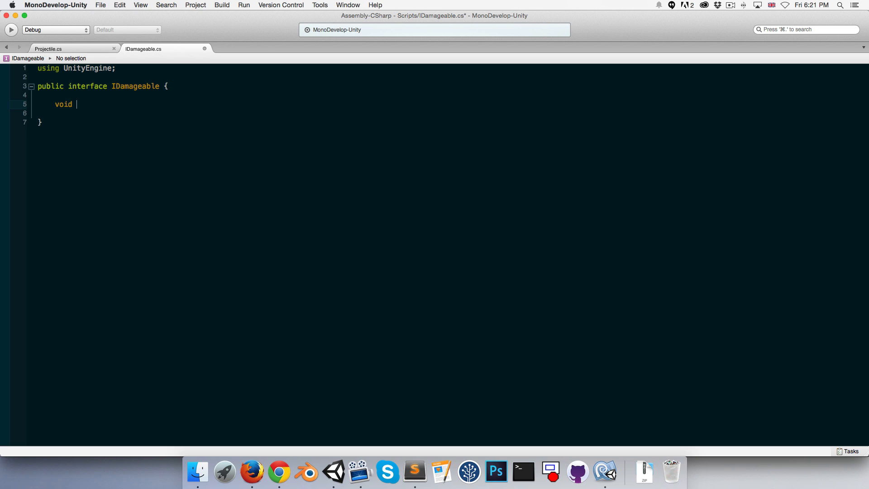
{"action": "type", "text": "T"}
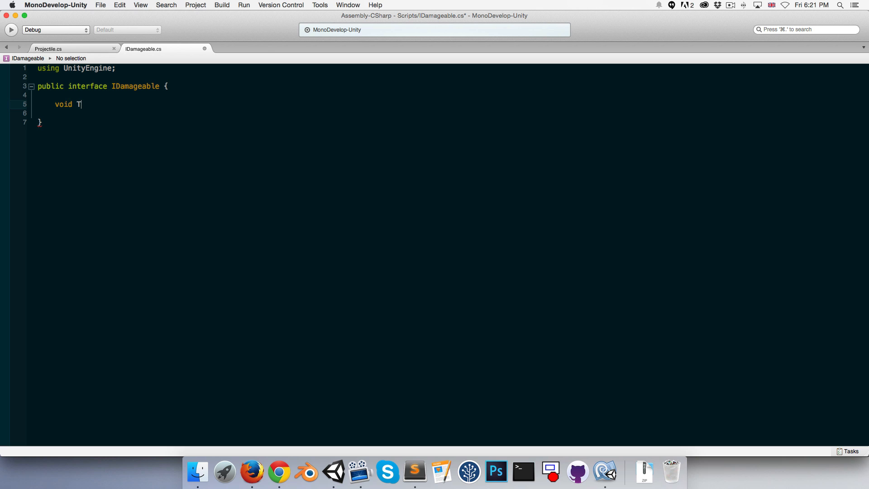
{"action": "type", "text": "akeHit(f"}
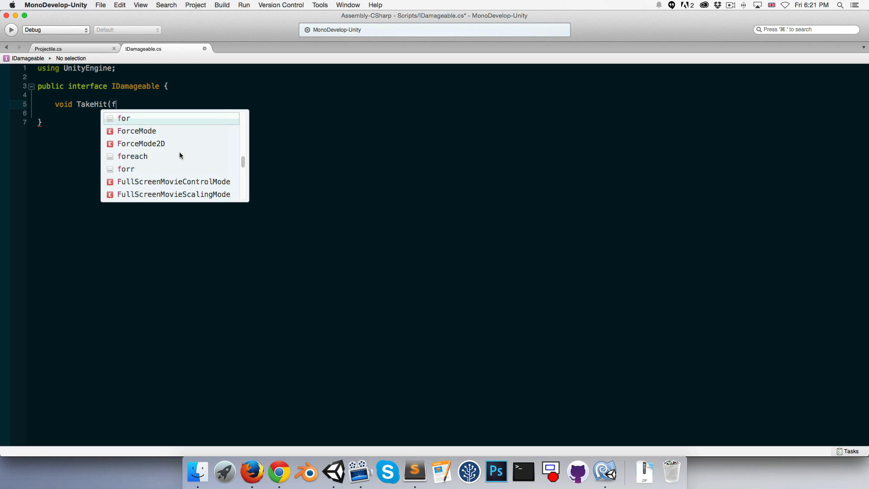
{"action": "type", "text": "loat"}
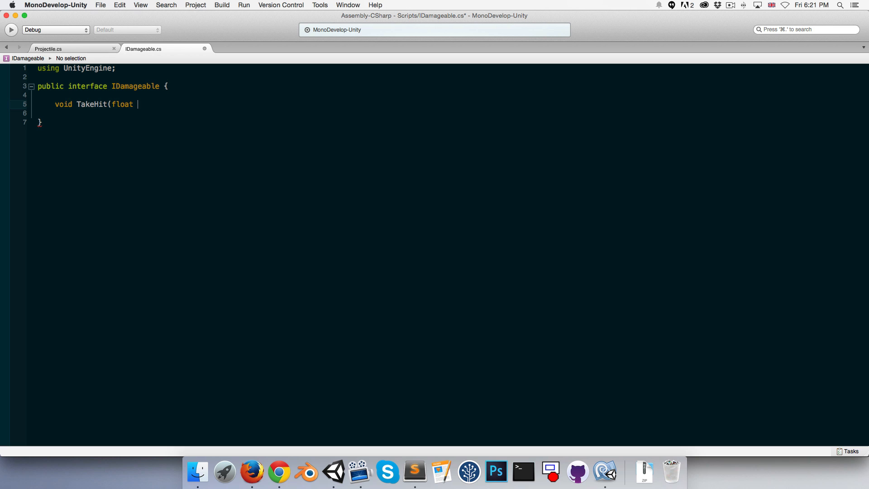
{"action": "type", "text": "damage,"}
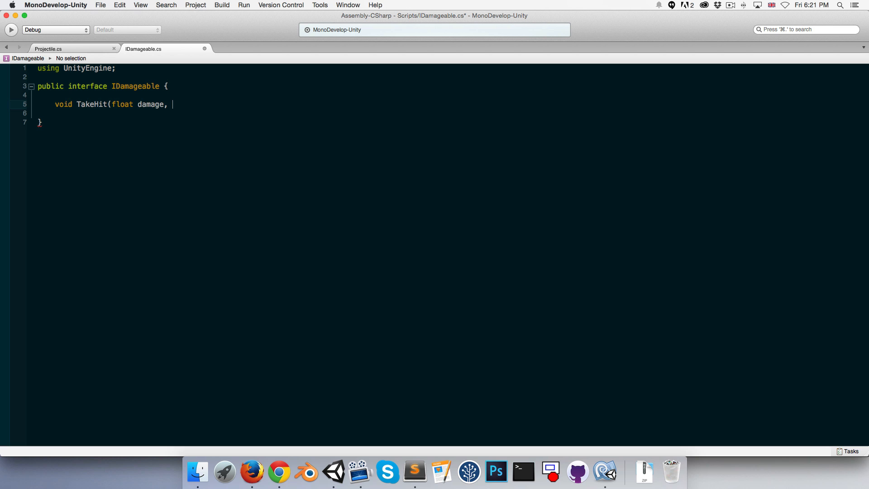
{"action": "type", "text": "RaycastHit"}
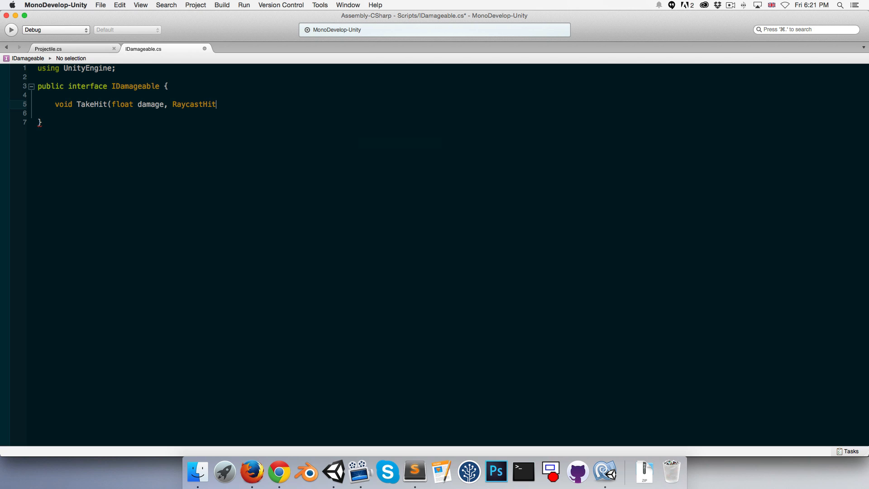
{"action": "type", "text": "h"}
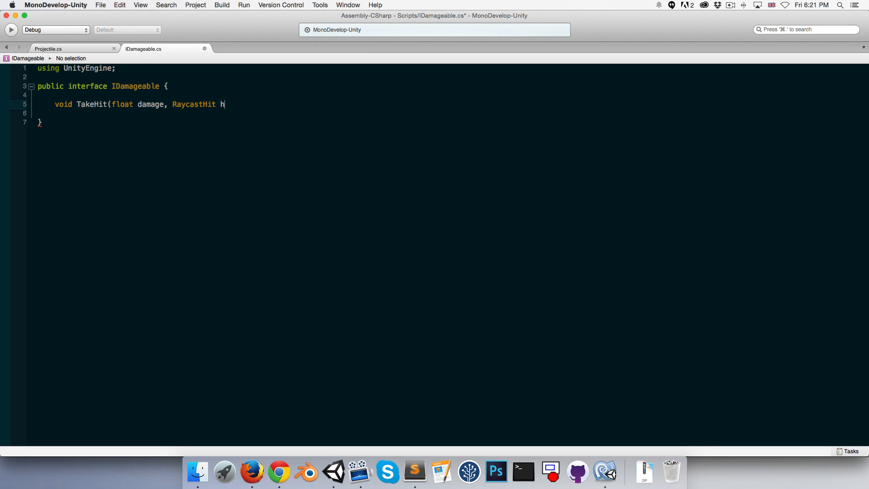
{"action": "type", "text": "it"}
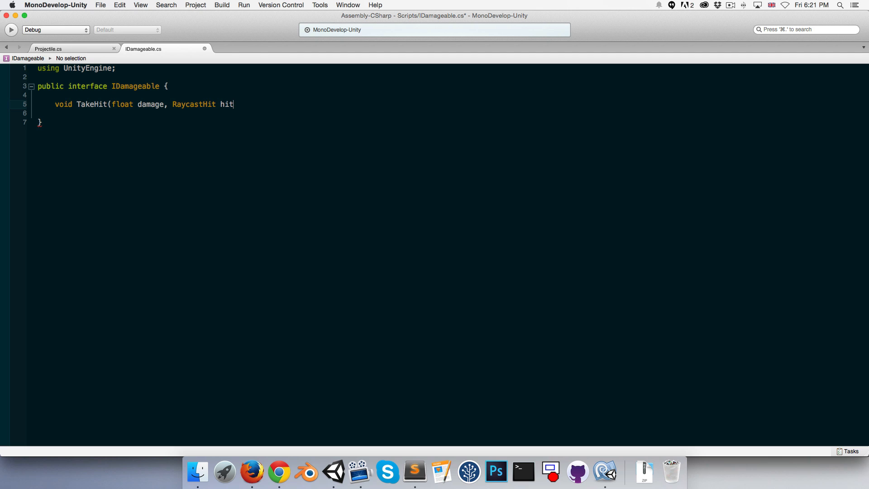
{"action": "type", "text": ")"}
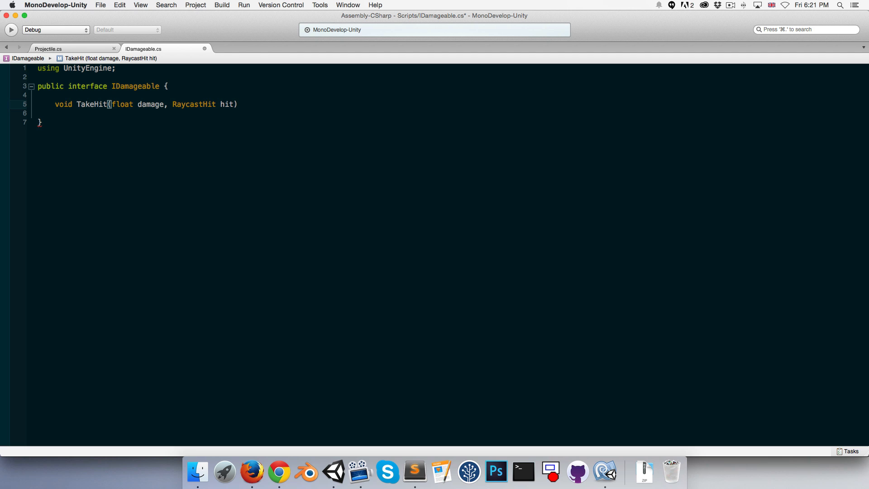
{"action": "type", "text": "{"}
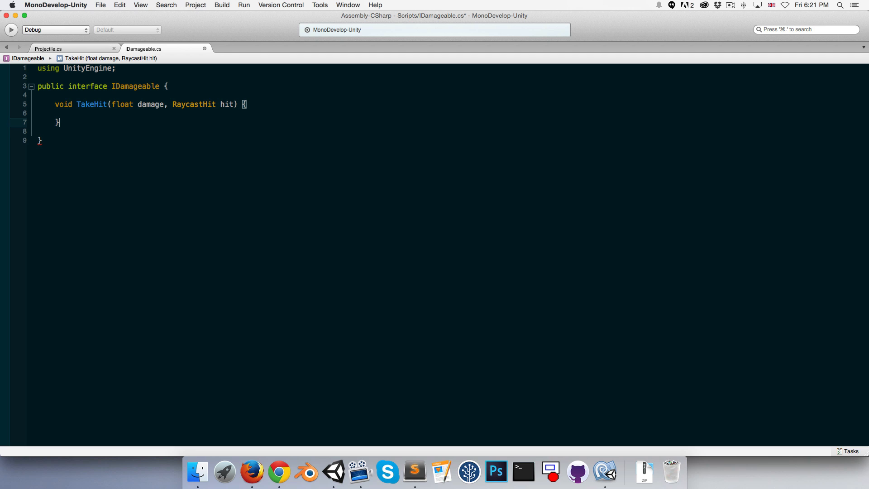
{"action": "left_click_drag", "start_coordinate": [58, 123], "coordinate": [42, 113]}
{"action": "type", "text": ";"}
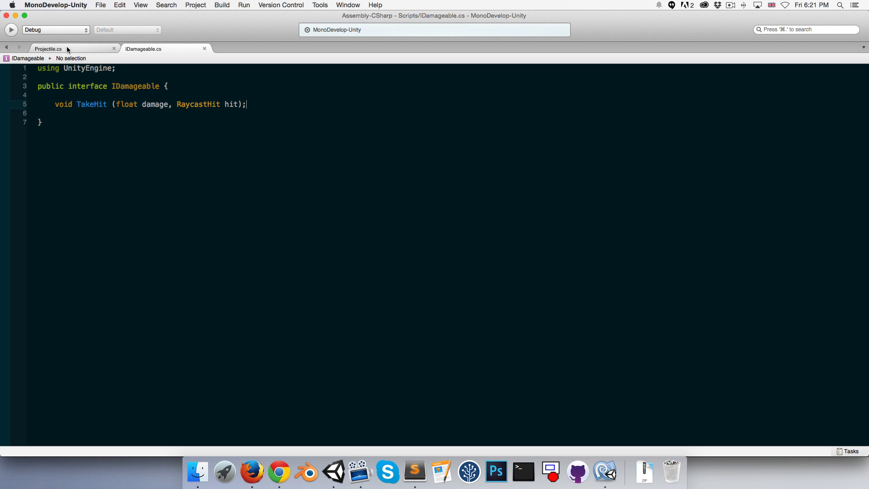
- In Projectile's OnHitObject, replace the print with an IDamageable GetComponent on hit.collider
{"action": "left_click", "coordinate": [48, 49]}
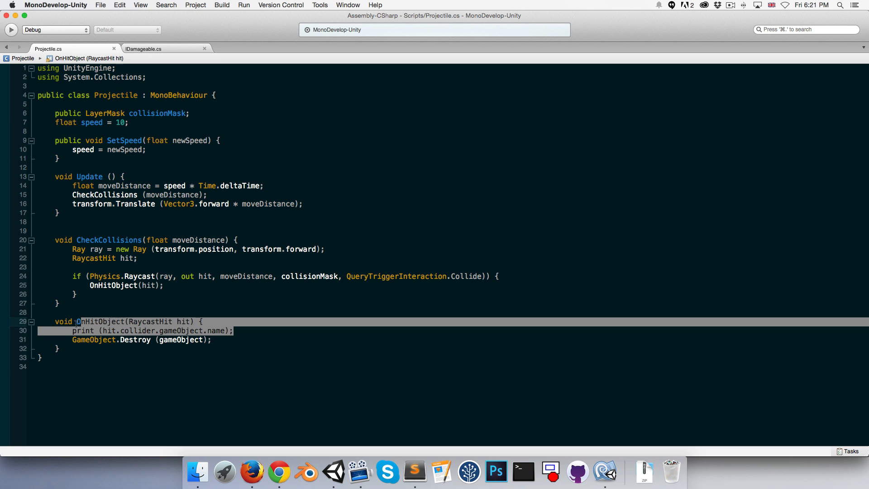
{"action": "key", "text": "Backspace"}
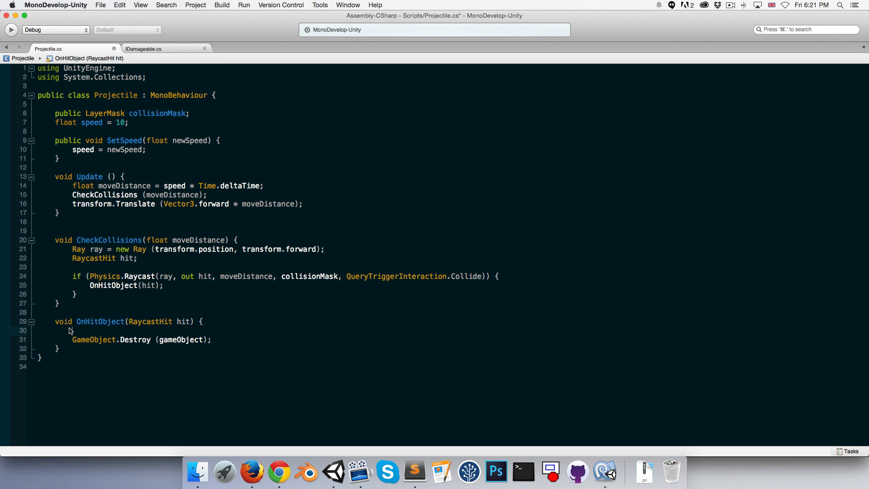
{"action": "type", "text": "Ida"}
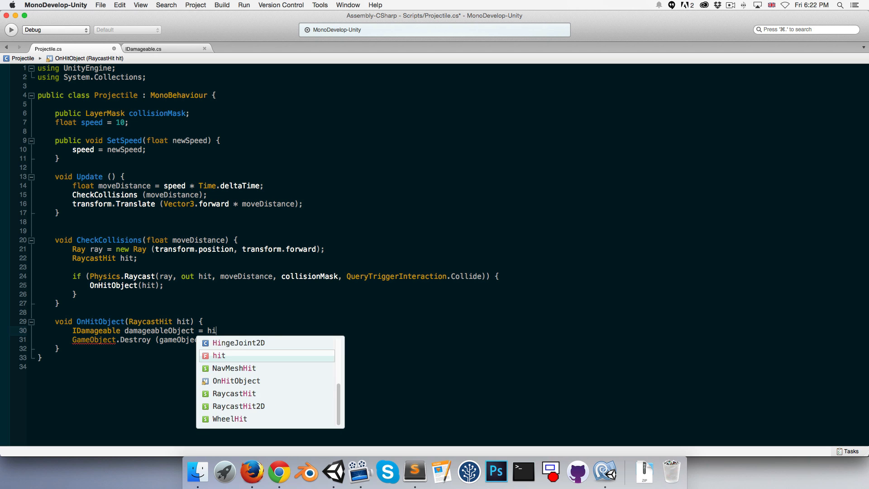
{"action": "type", "text": "t.collider."}
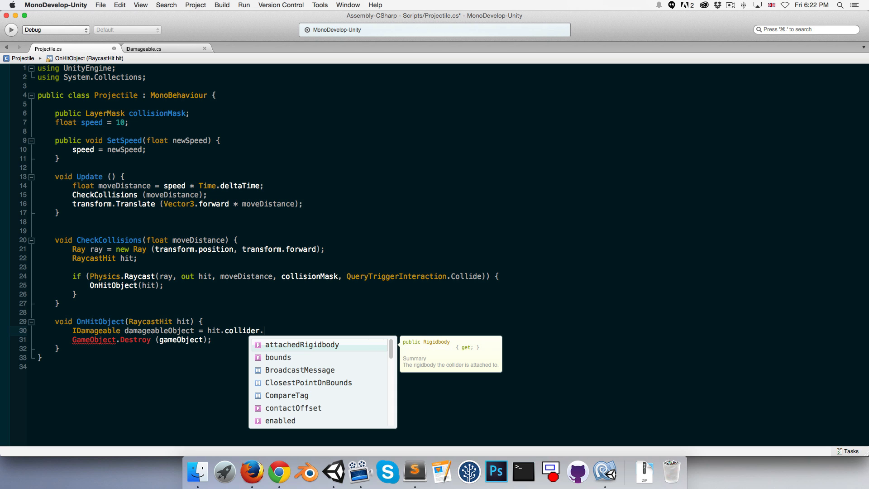
{"action": "type", "text": "getCO"}
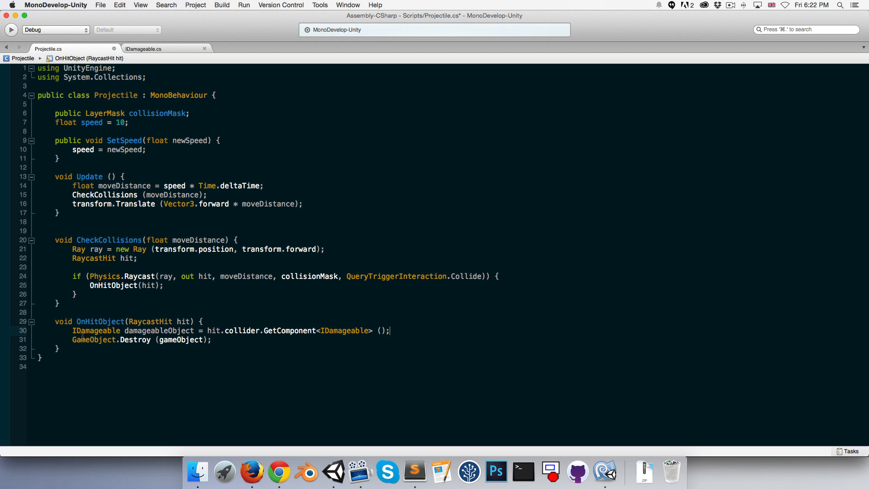
{"action": "double_click", "coordinate": [344, 331]}
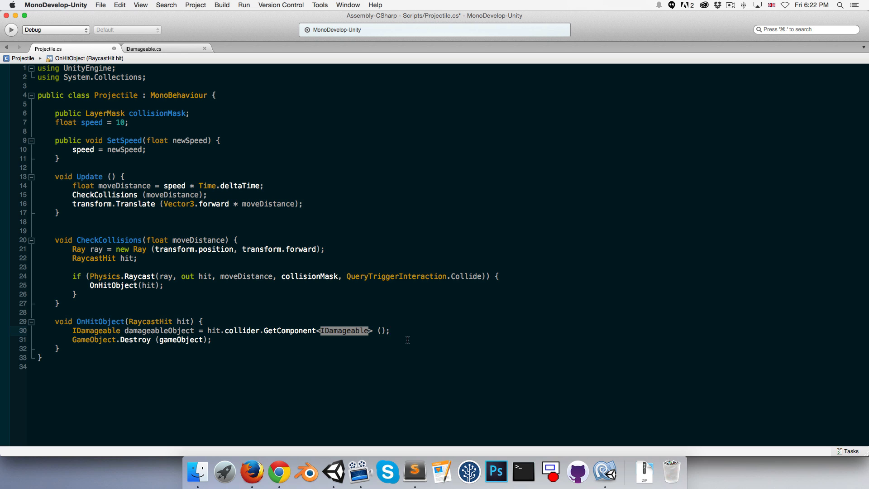
- Null-check the damageable, call TakeHit(damage, hit), add field float damage = 1, and save
{"action": "type", "text": "if (damageableObject"}
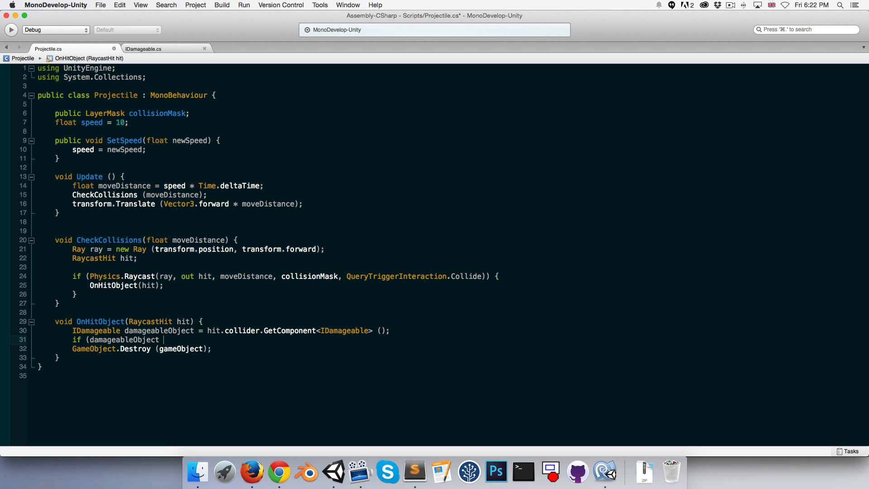
{"action": "type", "text": "!= null)"}
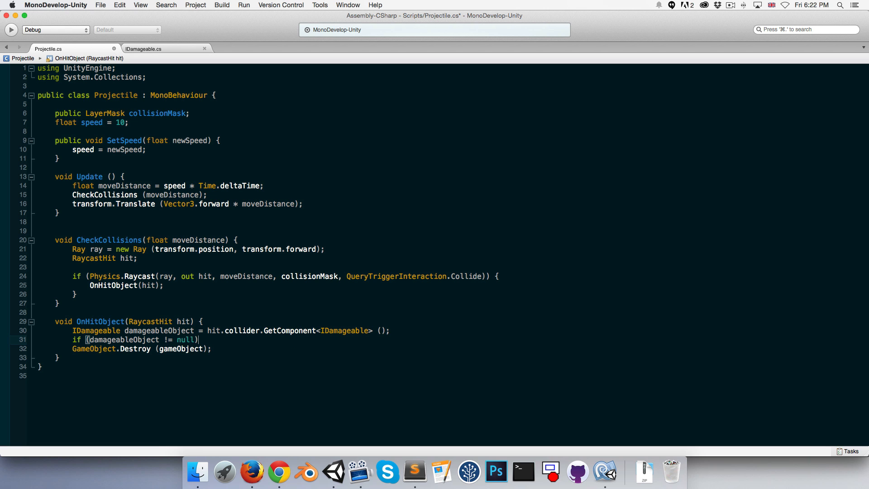
{"action": "type", "text": "damageableObject.TakeHit"}
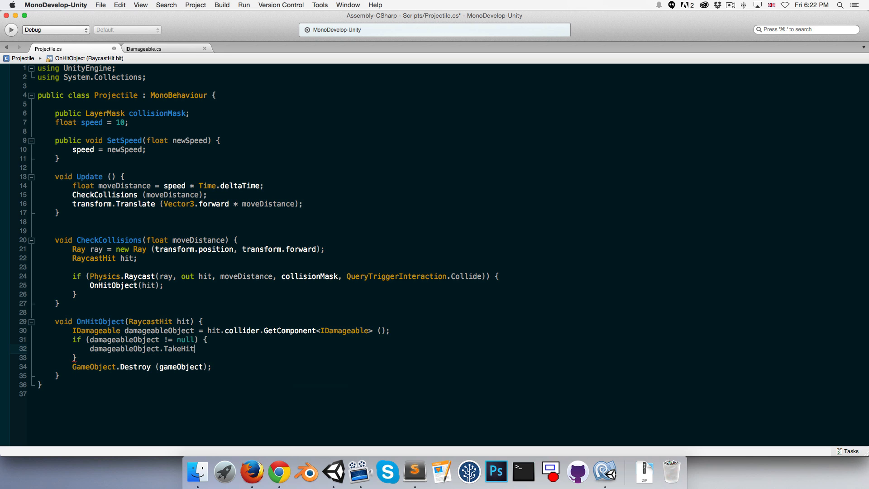
{"action": "type", "text": "(damage, hit);"}
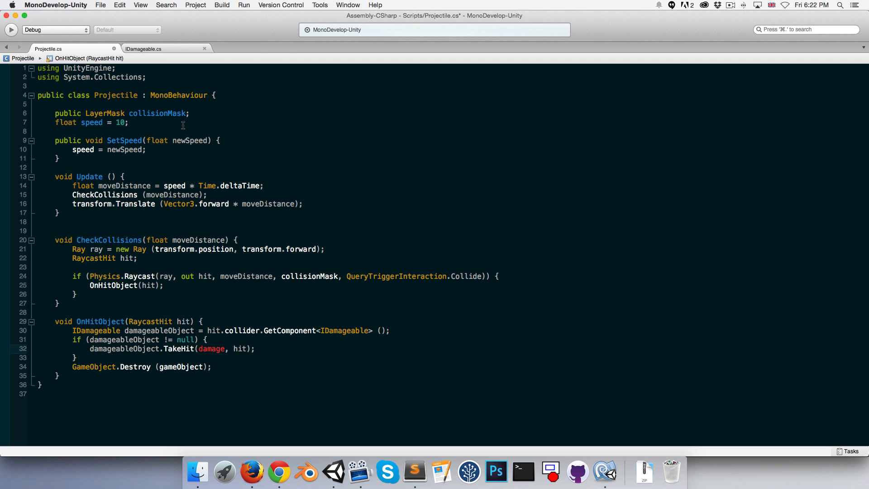
{"action": "type", "text": "float d"}
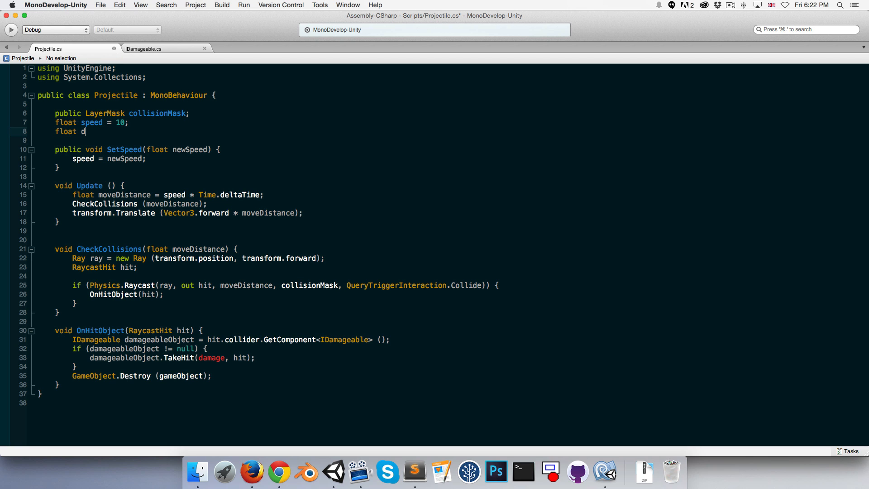
{"action": "type", "text": "amage = 1;"}
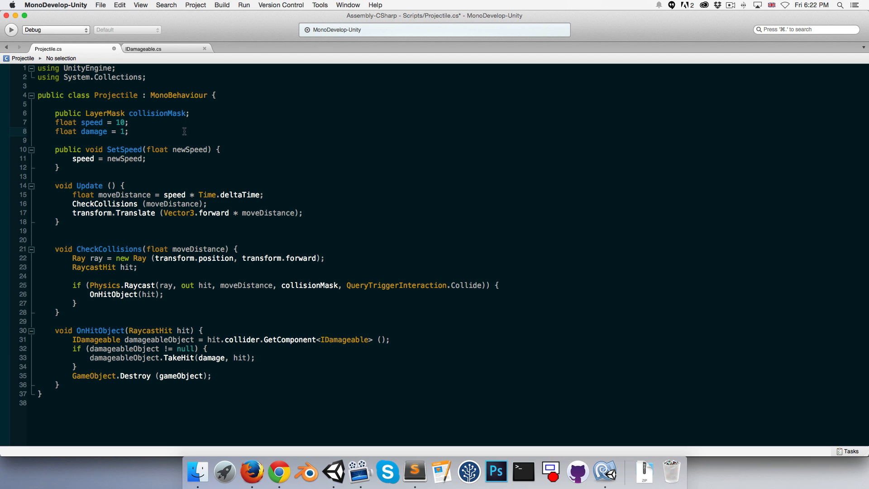
{"action": "key", "text": "cmd+s"}
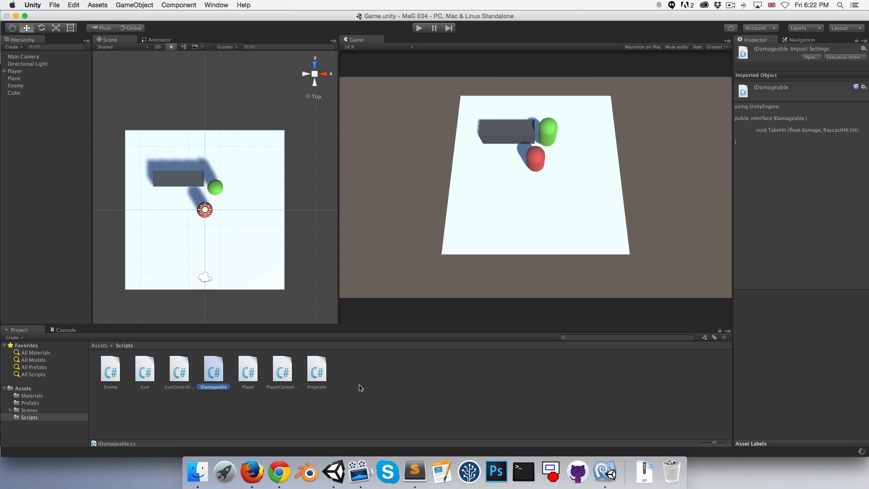
{"action": "left_click", "coordinate": [16, 71]}
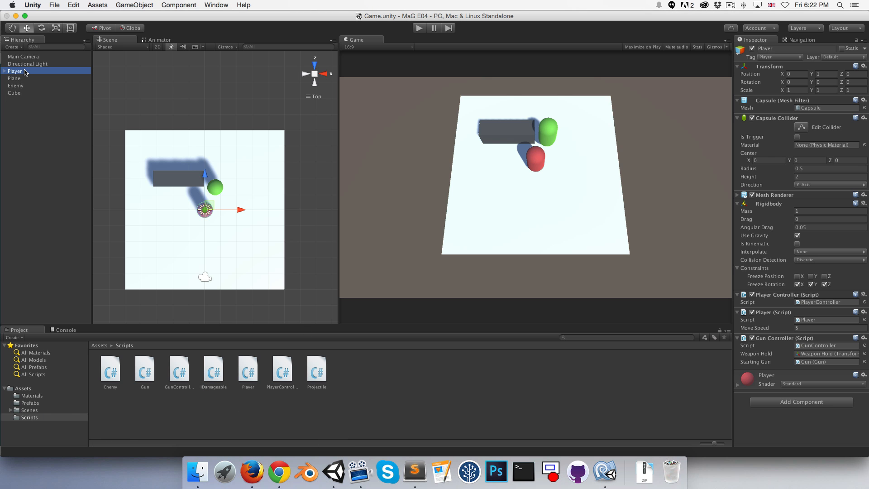
{"action": "left_click", "coordinate": [16, 85]}
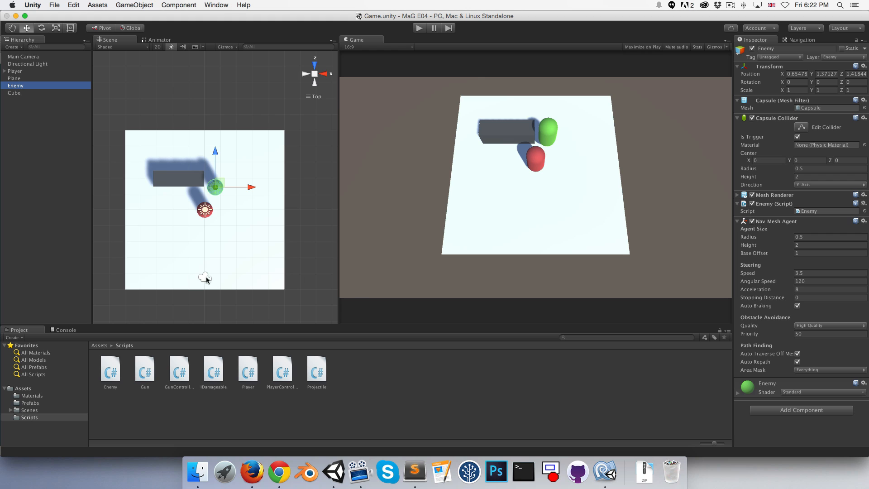
{"action": "mouse_move", "coordinate": [207, 201]}
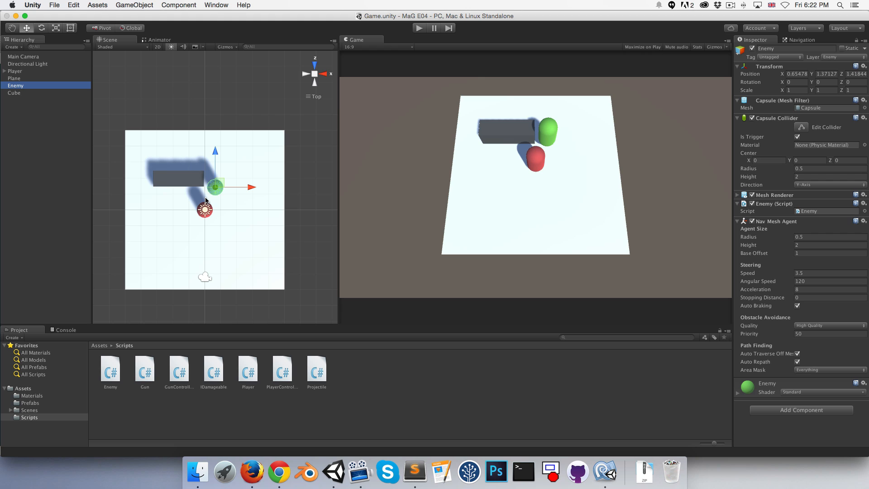
{"action": "mouse_move", "coordinate": [354, 384]}
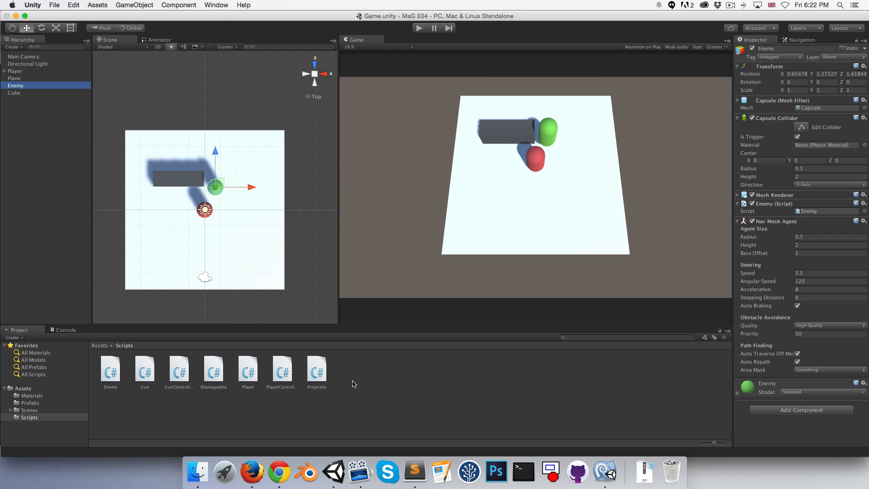
{"action": "mouse_move", "coordinate": [253, 382]}
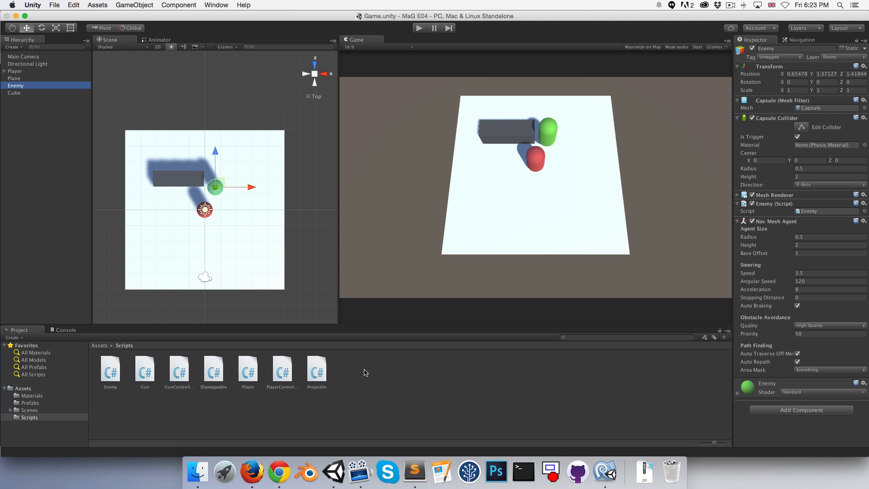
- Create a C# script named LivingEntity in Assets/Scripts and open it in MonoDevelop
{"action": "right_click", "coordinate": [365, 372]}
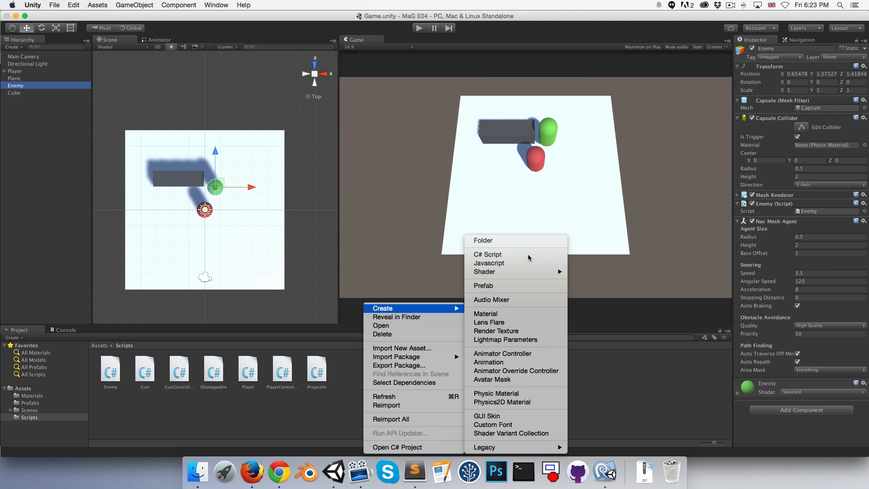
{"action": "left_click", "coordinate": [488, 253]}
{"action": "type", "text": "LivingEntit"}
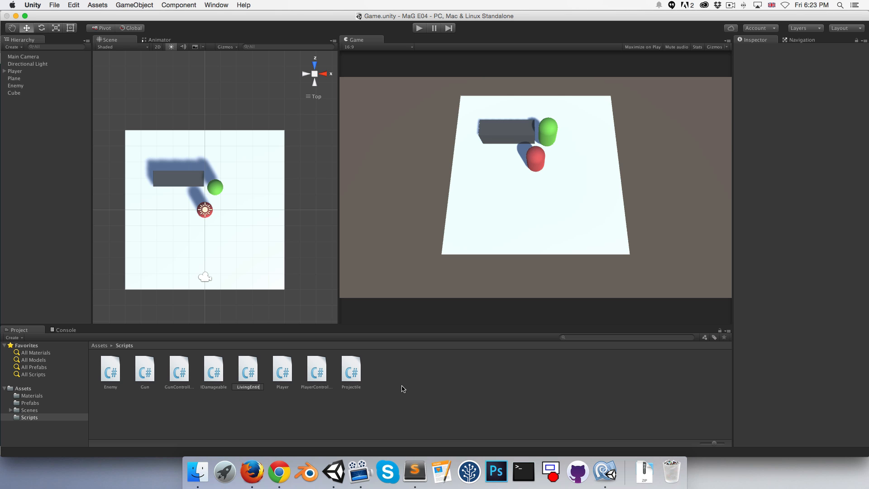
{"action": "left_click", "coordinate": [249, 368]}
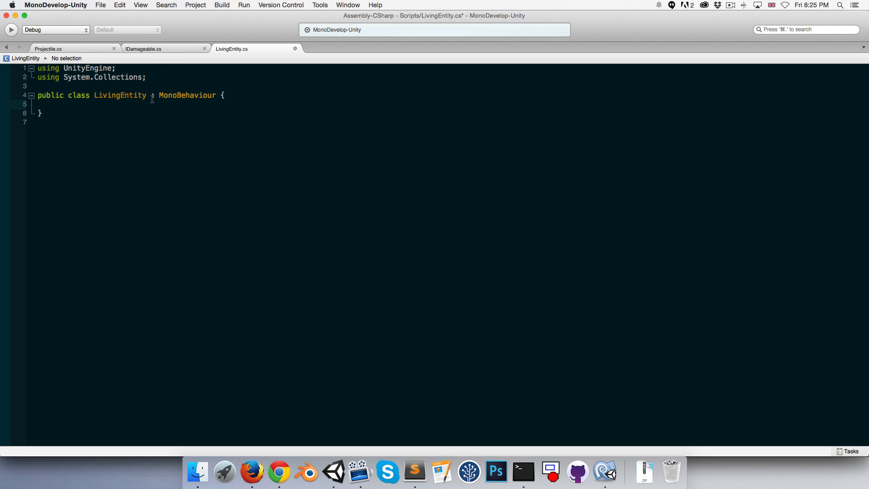
- Make LivingEntity implement IDamageable and check the resulting console error in Unity
{"action": "left_click_drag", "start_coordinate": [94, 95], "coordinate": [225, 95]}
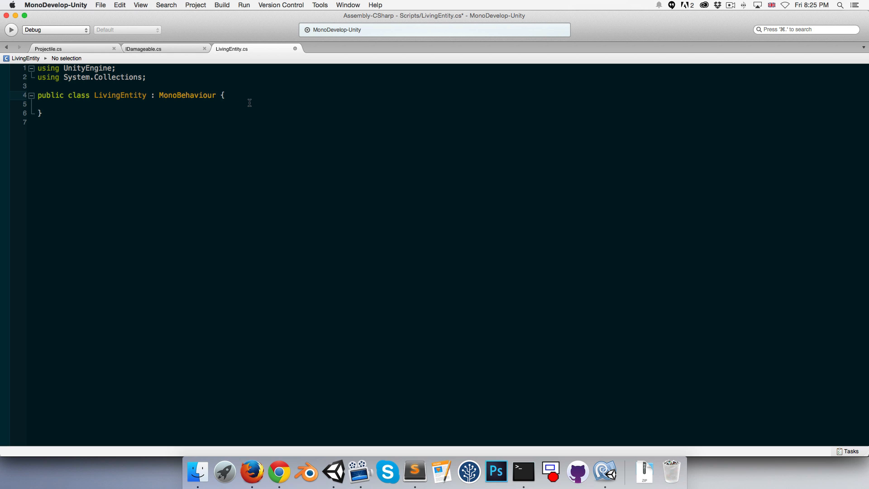
{"action": "type", "text": ", IDamageable"}
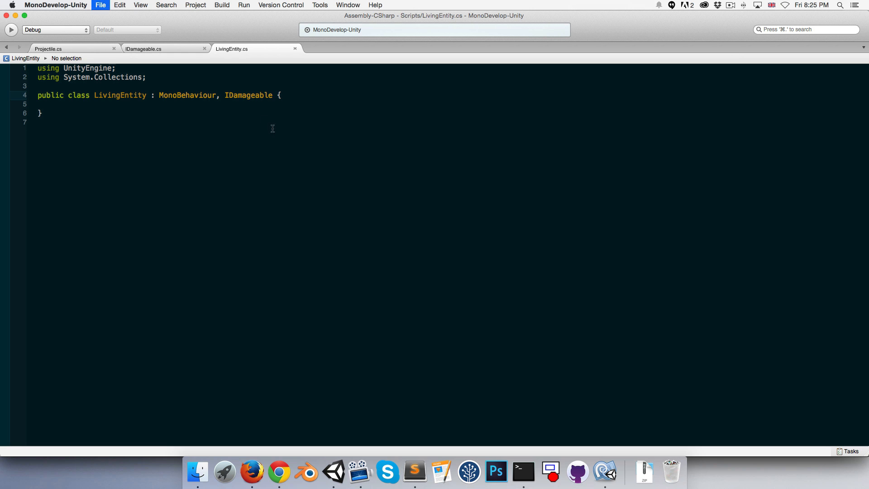
{"action": "left_click", "coordinate": [333, 471]}
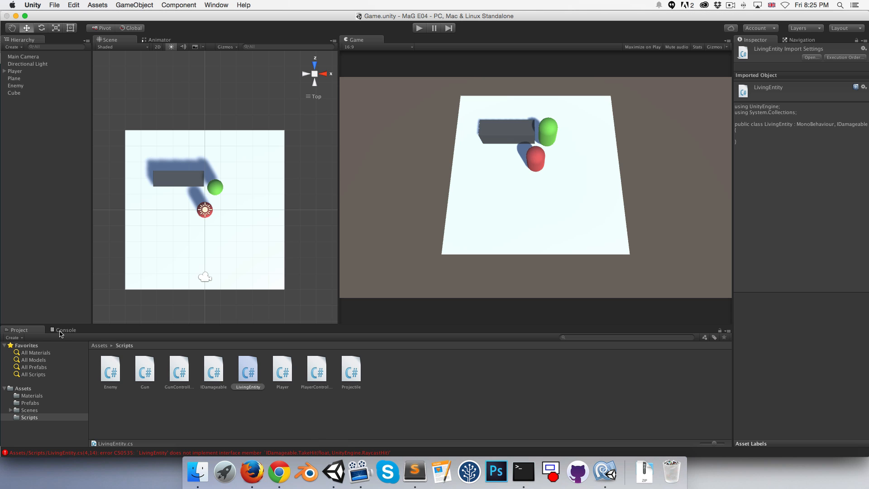
{"action": "left_click", "coordinate": [66, 330]}
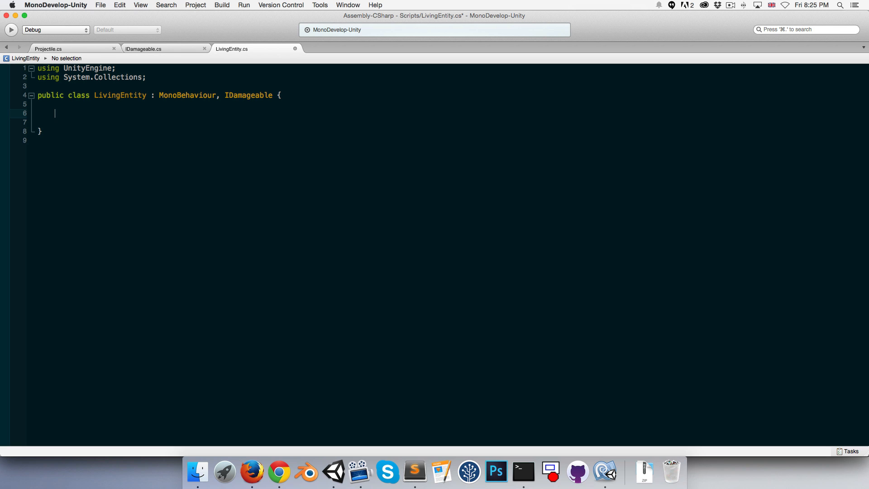
- Add empty public void TakeHit(float damage, RaycastHit hit) and a protected float health field
{"action": "type", "text": "public void"}
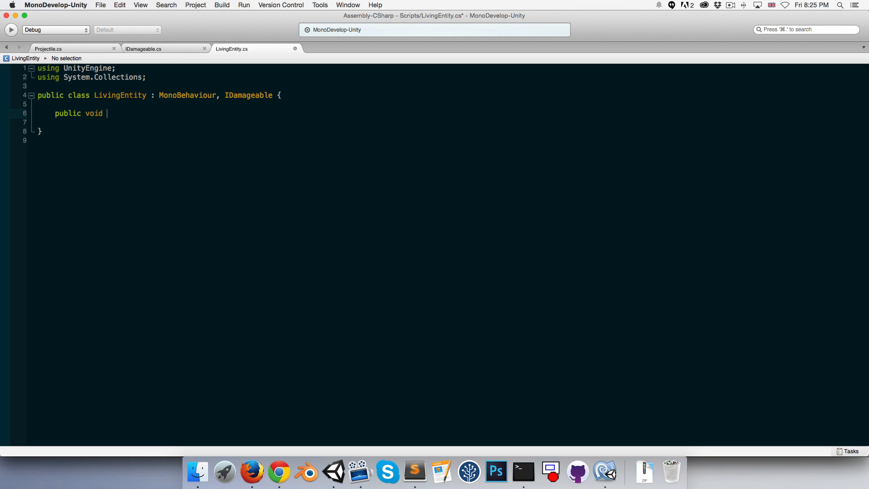
{"action": "type", "text": "TakeHit"}
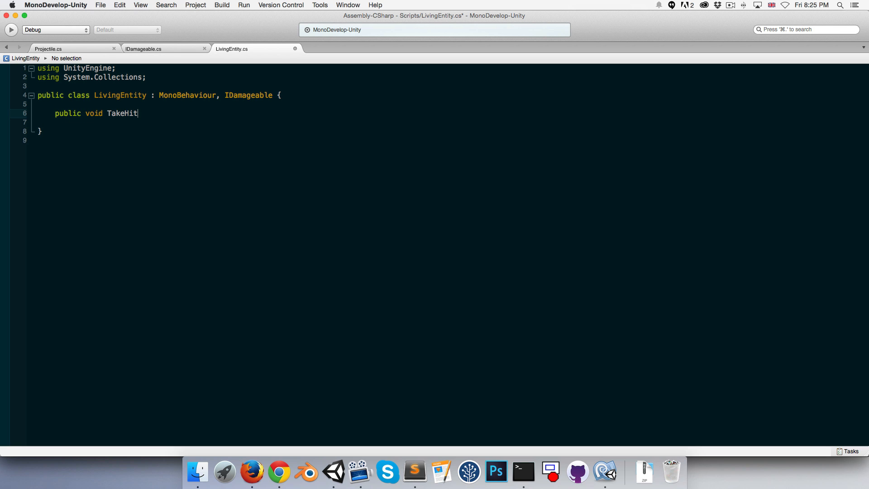
{"action": "type", "text": "(float da"}
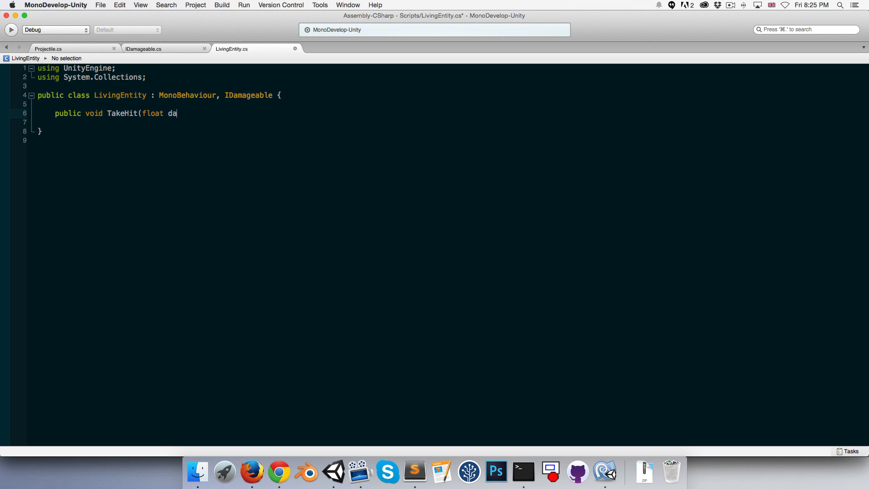
{"action": "type", "text": "mage,"}
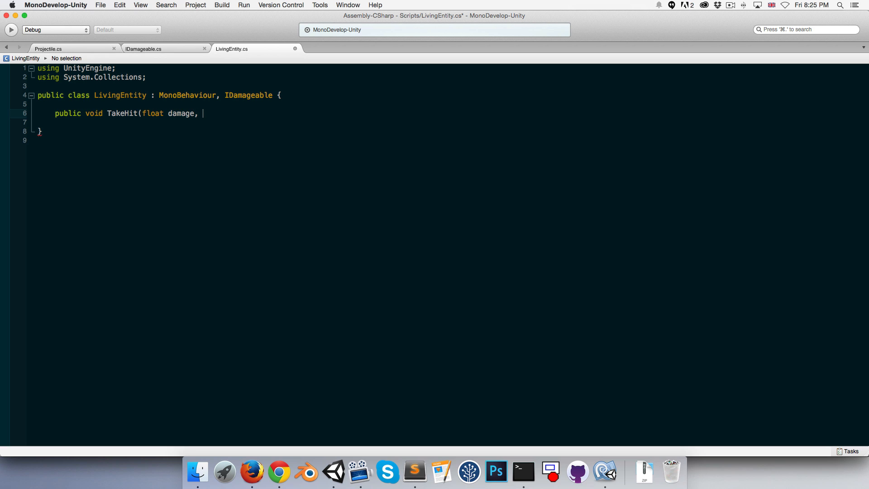
{"action": "type", "text": "RaycastHit h"}
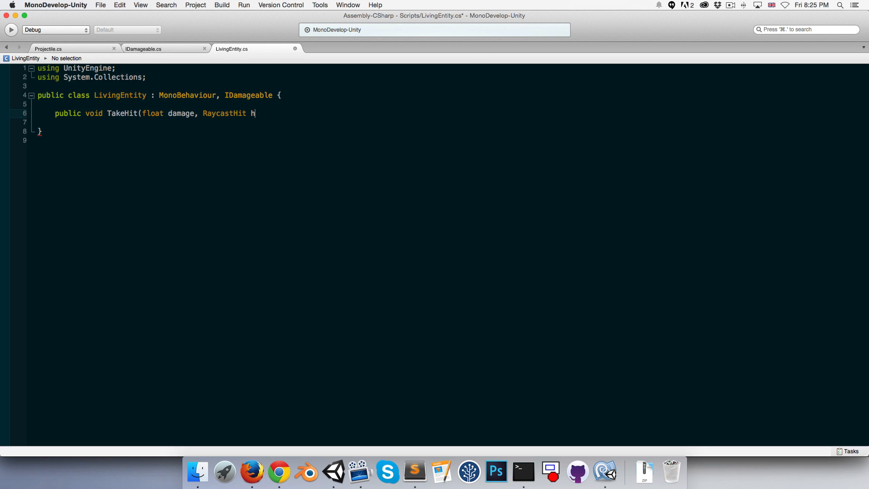
{"action": "type", "text": "it) {"}
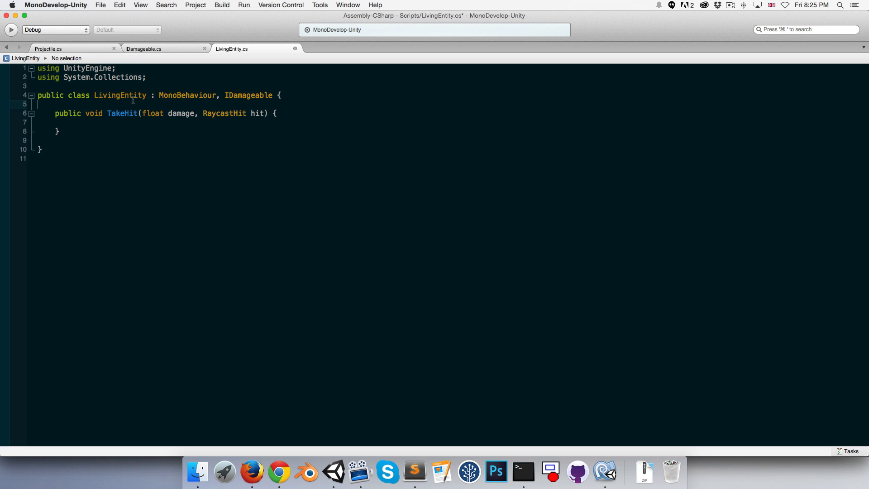
{"action": "type", "text": "protected float hea"}
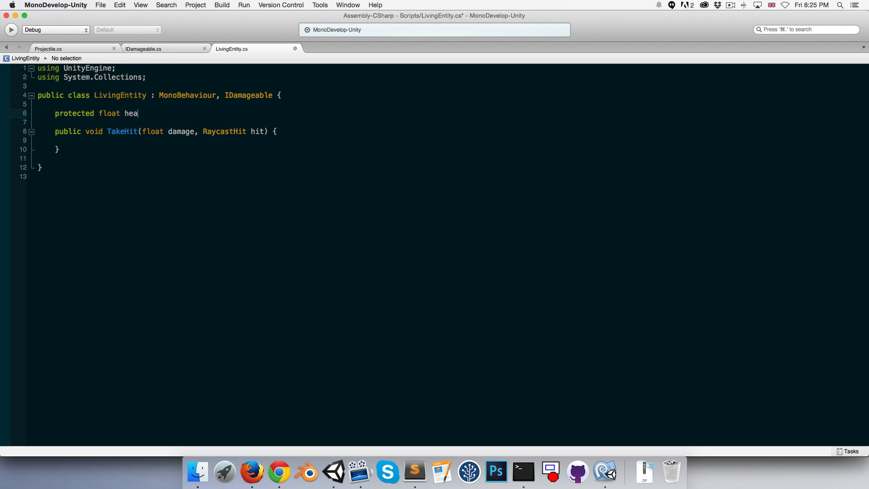
{"action": "type", "text": "lth;"}
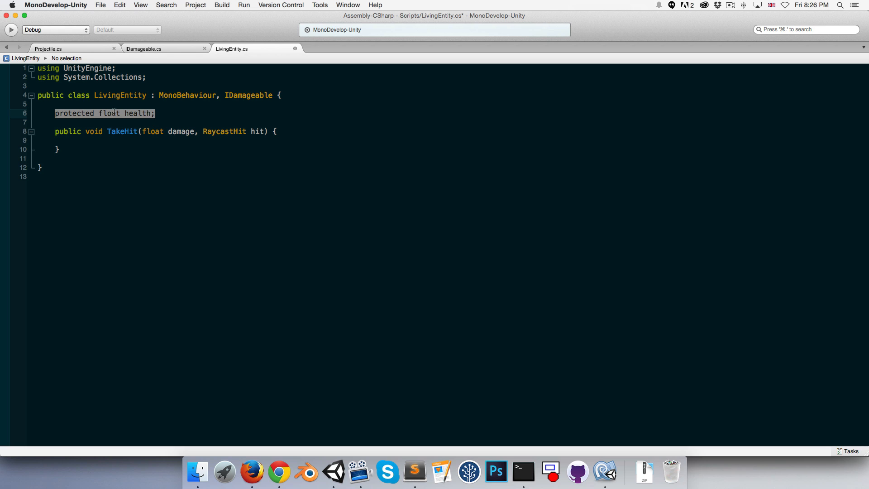
- Have TakeHit subtract damage from health and call Die when health reaches 0, adding a Die method
{"action": "left_click", "coordinate": [89, 113]}
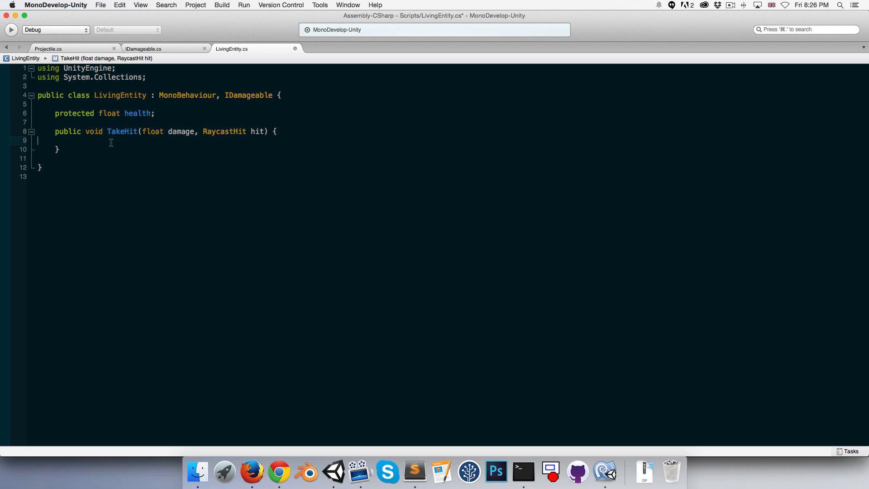
{"action": "type", "text": "health"}
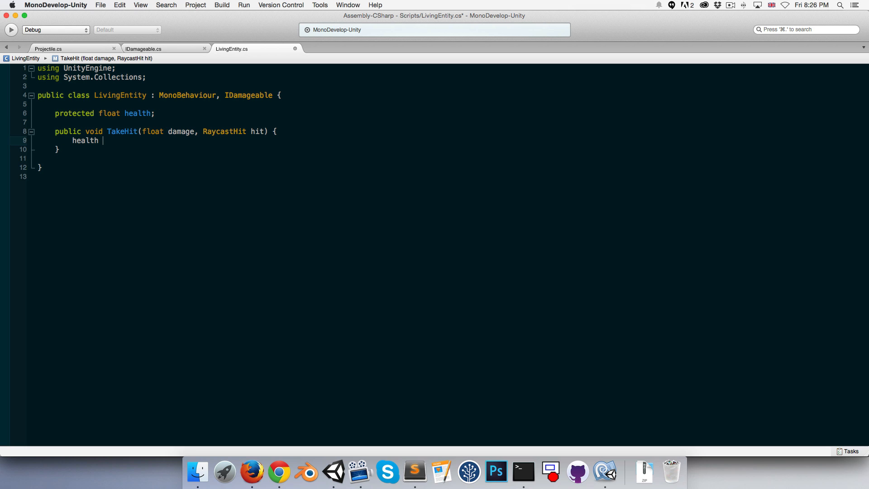
{"action": "type", "text": "-= damage;"}
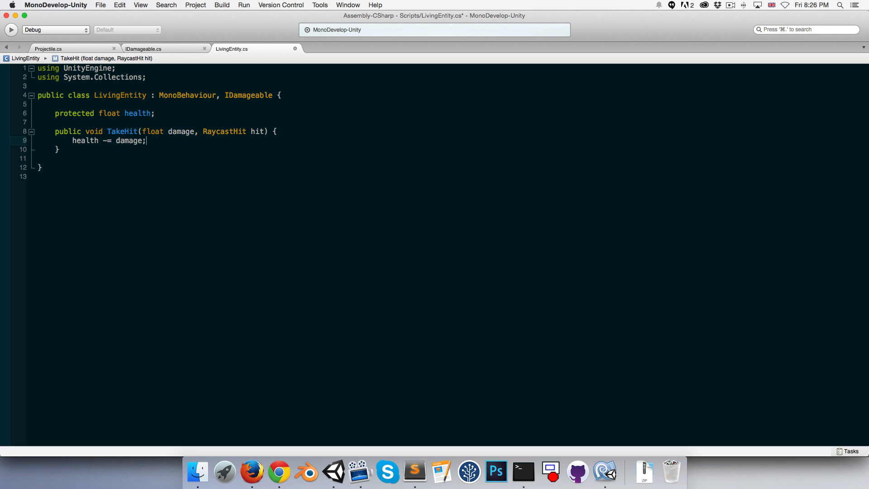
{"action": "type", "text": "if (health <="}
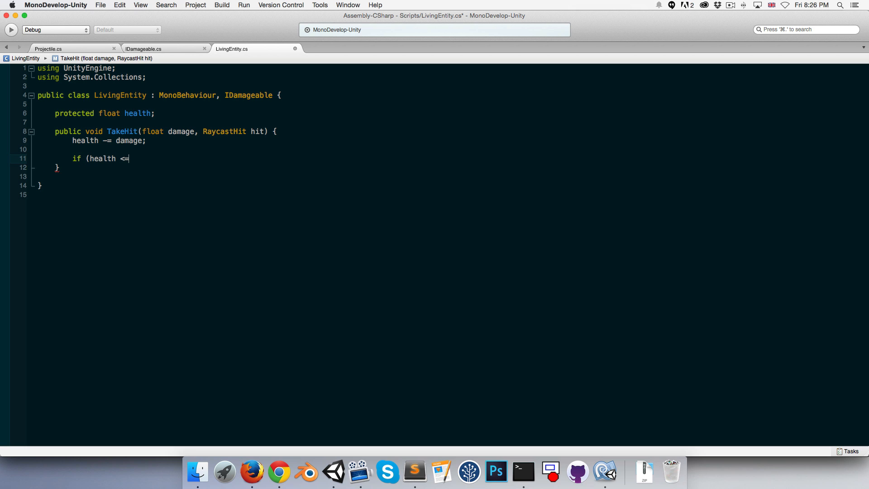
{"action": "type", "text": "0) {"}
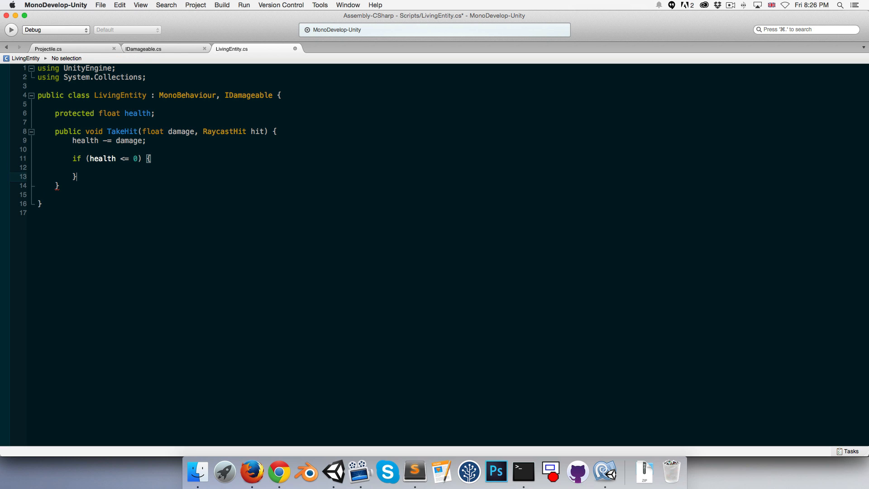
{"action": "type", "text": "Die();"}
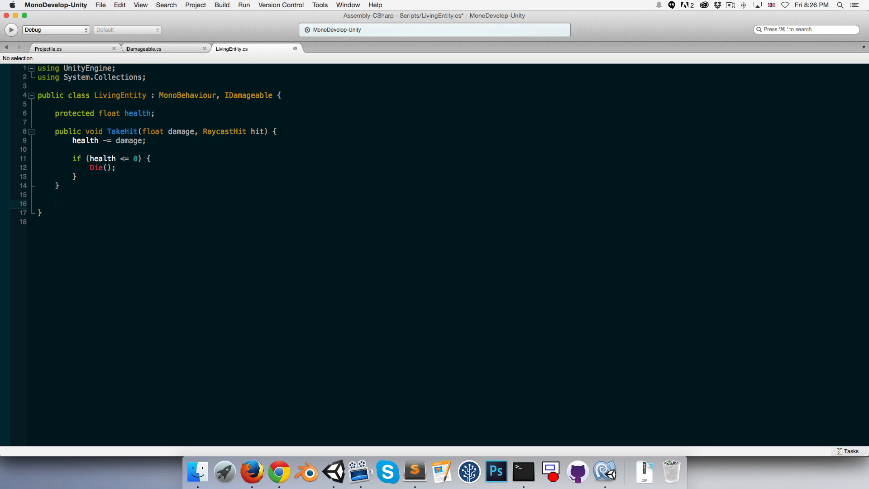
{"action": "type", "text": "public void Die() {"}
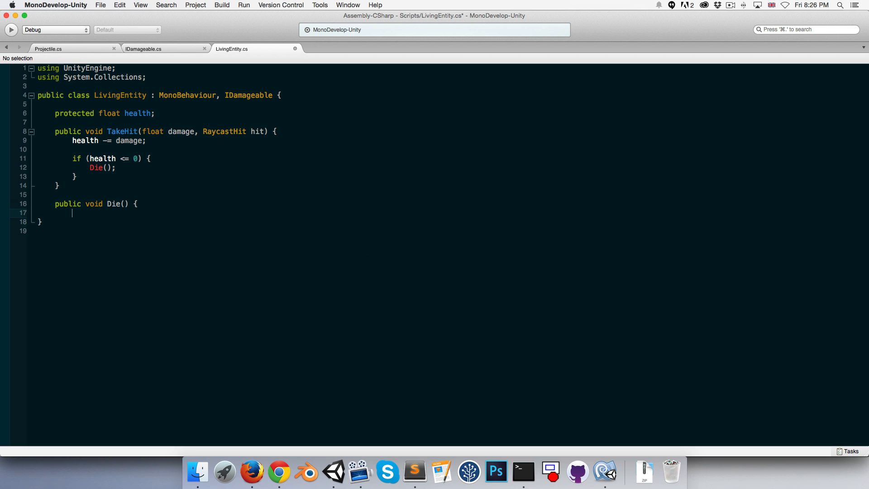
- Add protected bool dead, set dead = true in Die, and require !dead before dying
{"action": "key", "text": "enter"}
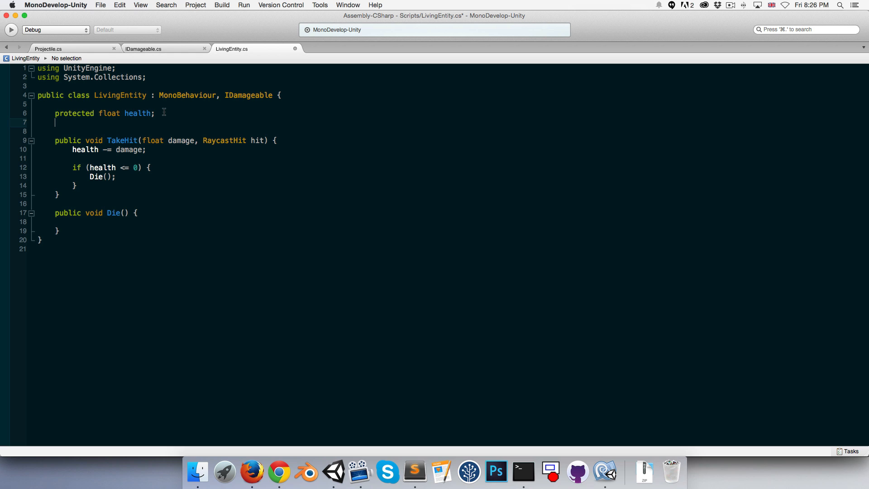
{"action": "type", "text": "protected bool dead;"}
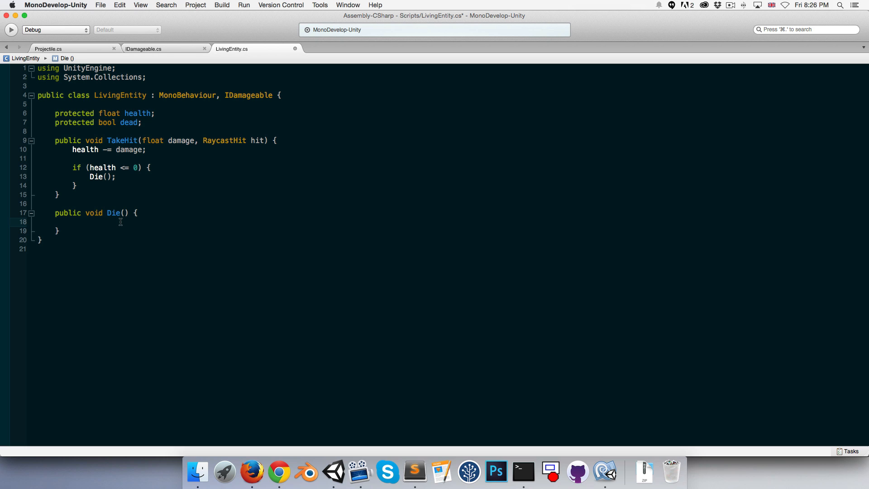
{"action": "type", "text": "dead"}
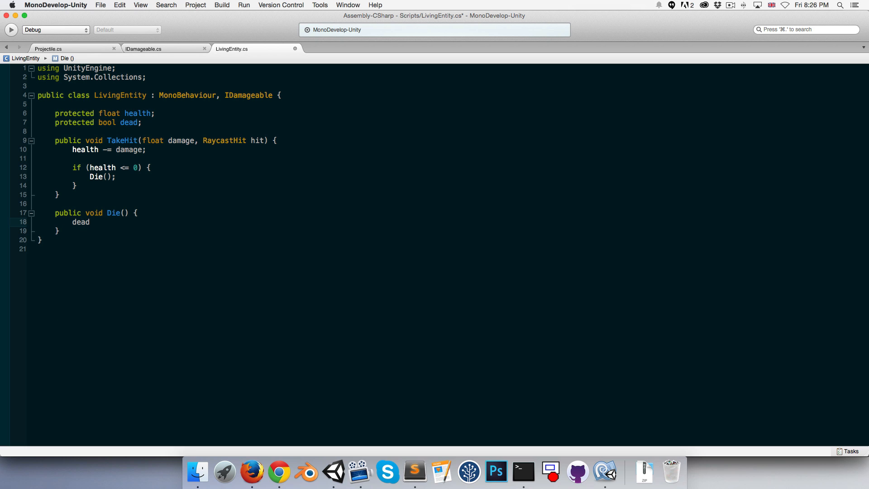
{"action": "type", "text": "= true;"}
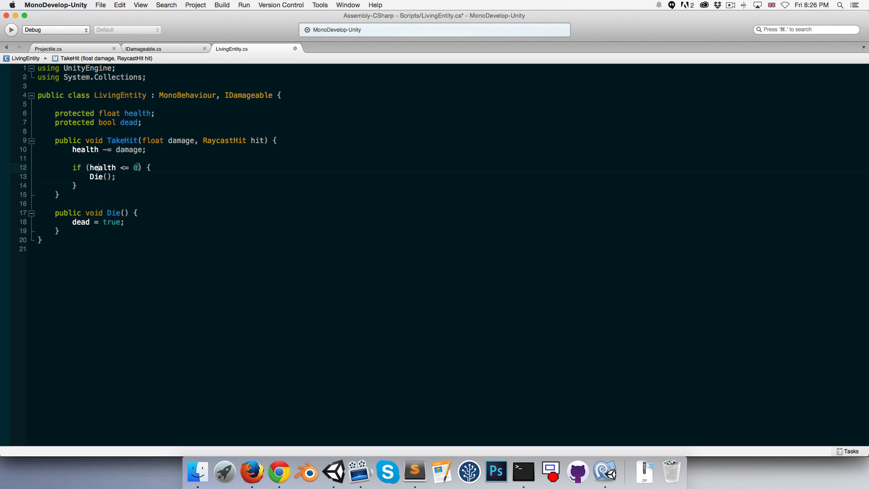
{"action": "type", "text": "&& !"}
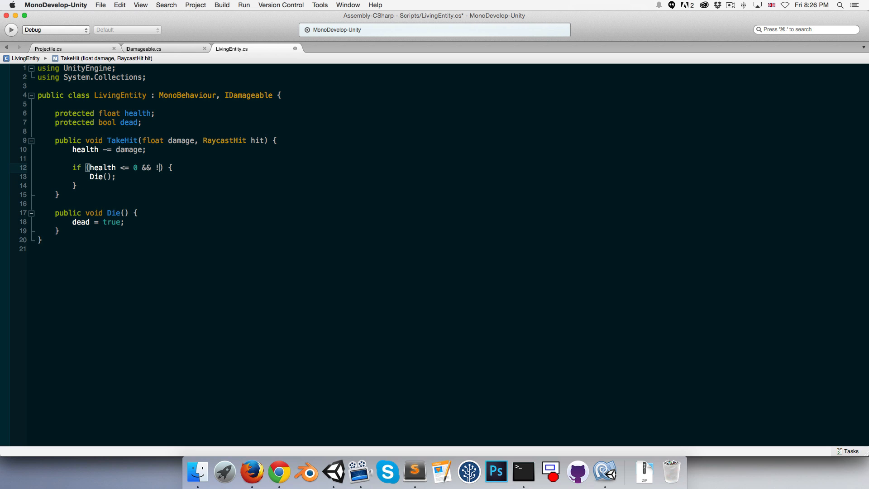
{"action": "type", "text": "dead"}
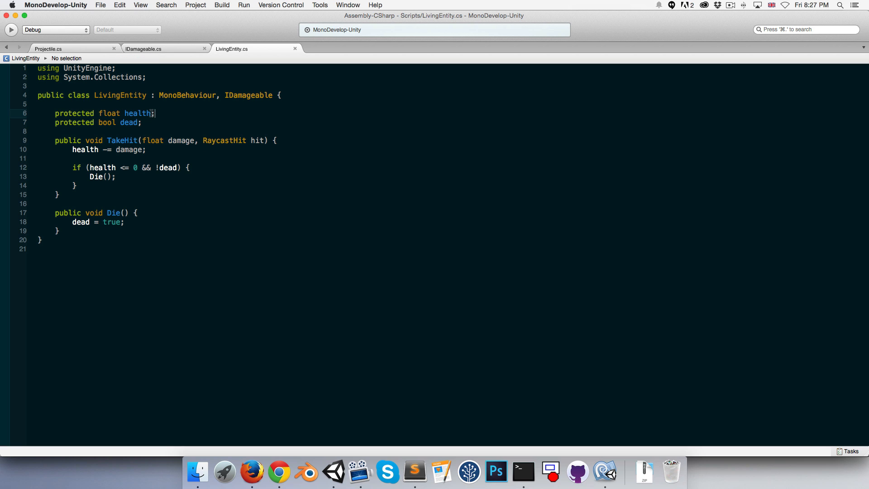
- Add public float startingHealth and an empty public void Start() method
{"action": "key", "text": "Enter"}
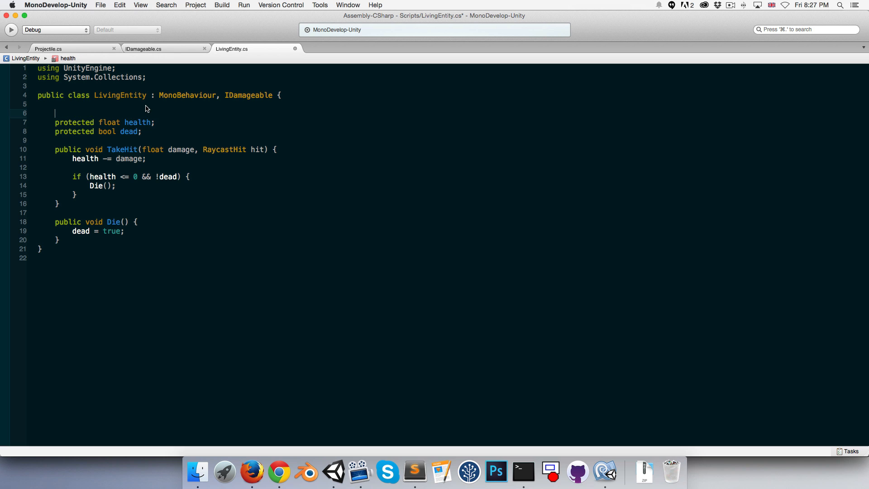
{"action": "type", "text": "public vo"}
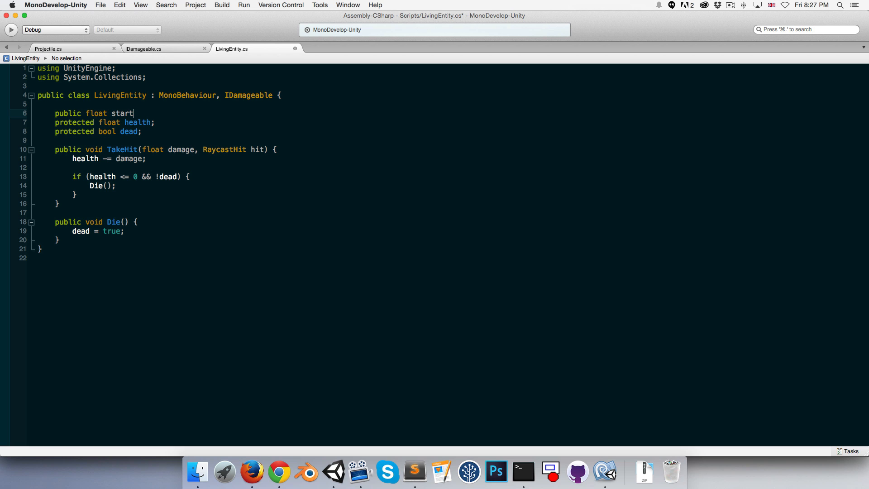
{"action": "type", "text": "ingHealth;"}
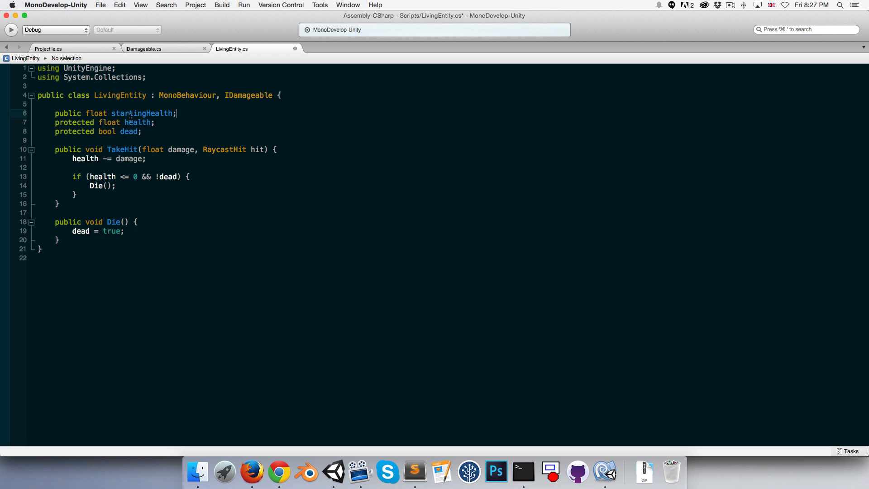
{"action": "key", "text": "return"}
{"action": "type", "text": "public void S"}
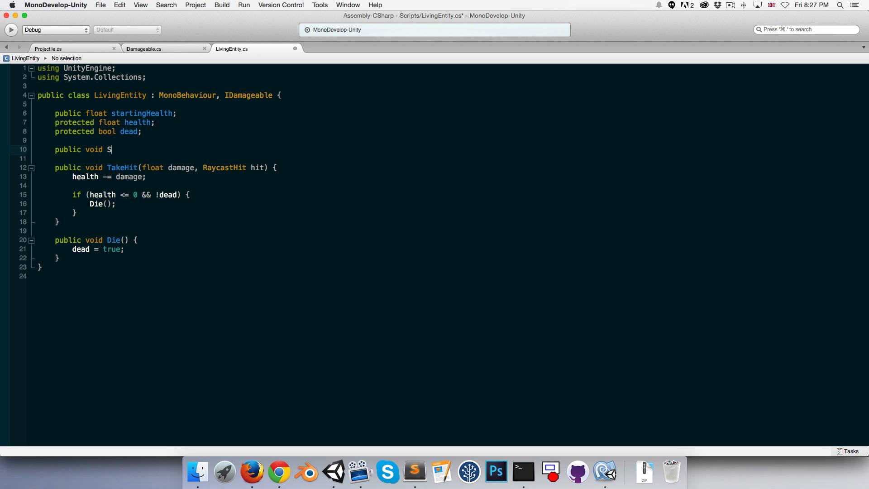
{"action": "type", "text": "tart() {"}
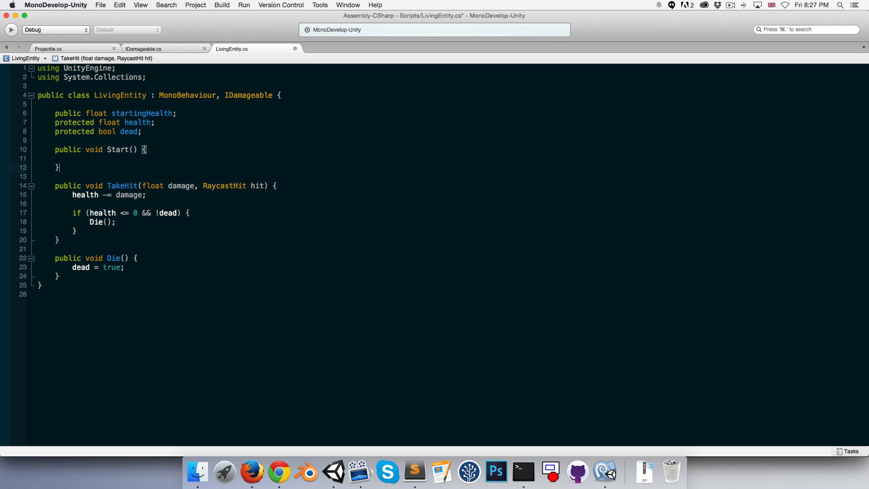
{"action": "left_click", "coordinate": [61, 157]}
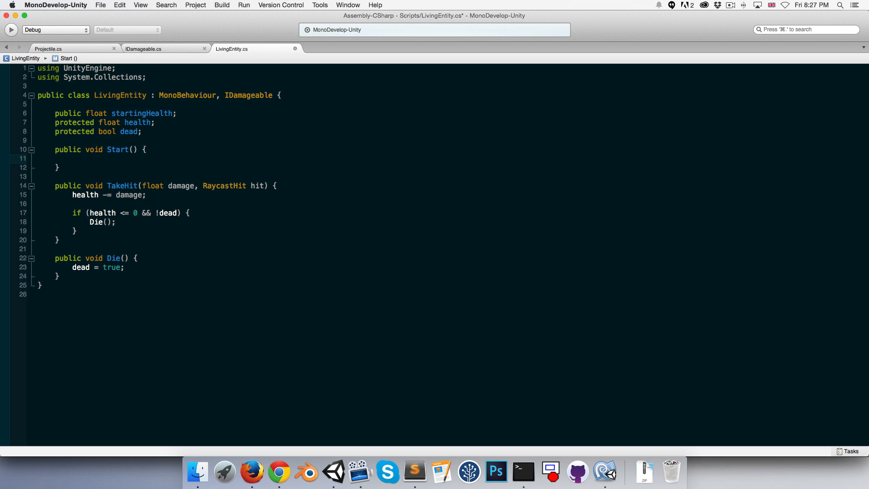
- Set health = startingHealth in Start, then make Player and Enemy inherit from LivingEntity
{"action": "type", "text": "health = startingHealth;"}
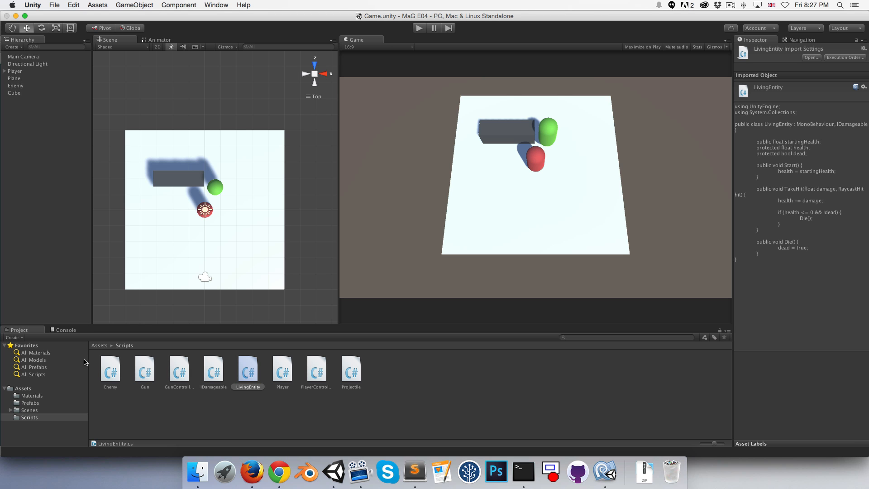
{"action": "left_click", "coordinate": [282, 369]}
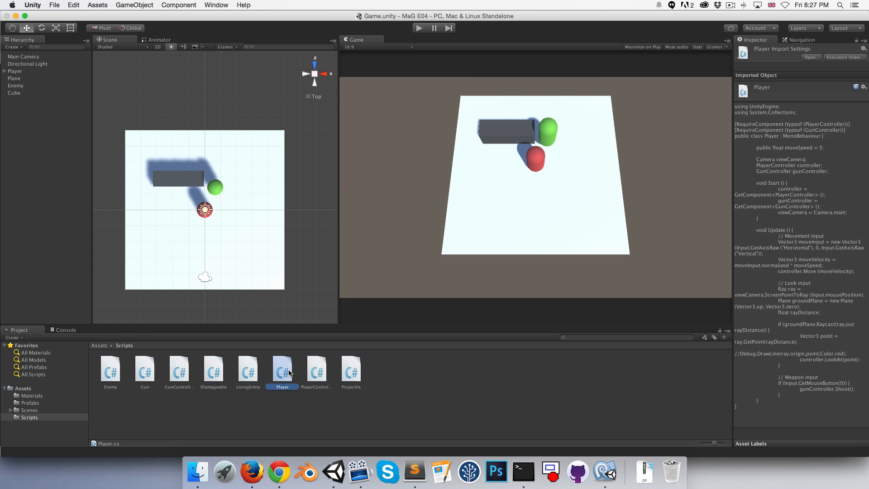
{"action": "double_click", "coordinate": [282, 368]}
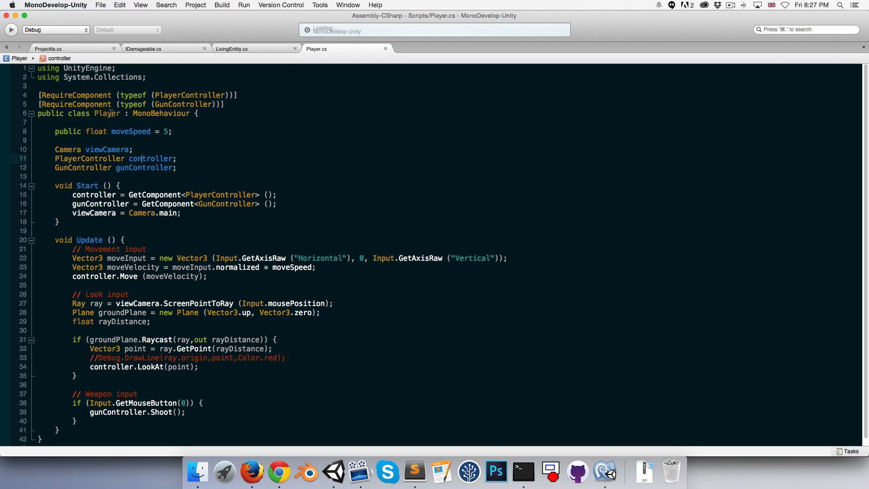
{"action": "double_click", "coordinate": [161, 113]}
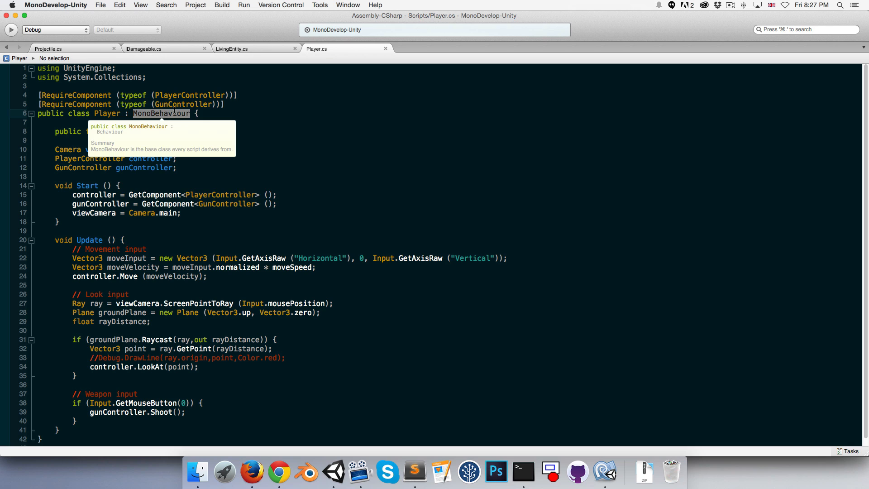
{"action": "type", "text": "LivingEntity"}
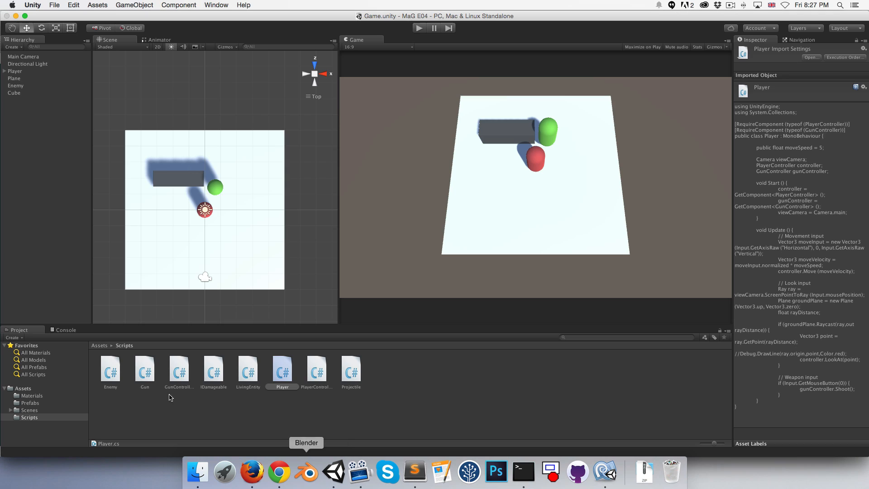
{"action": "left_click", "coordinate": [111, 369]}
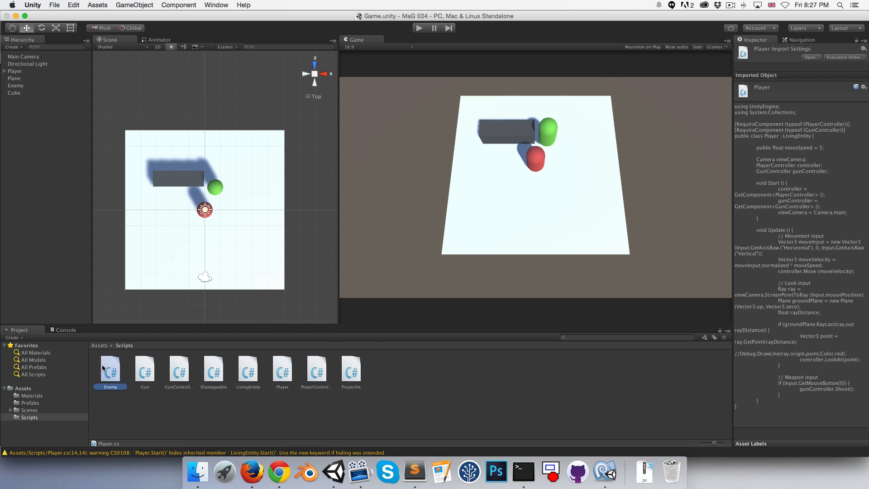
{"action": "double_click", "coordinate": [110, 368]}
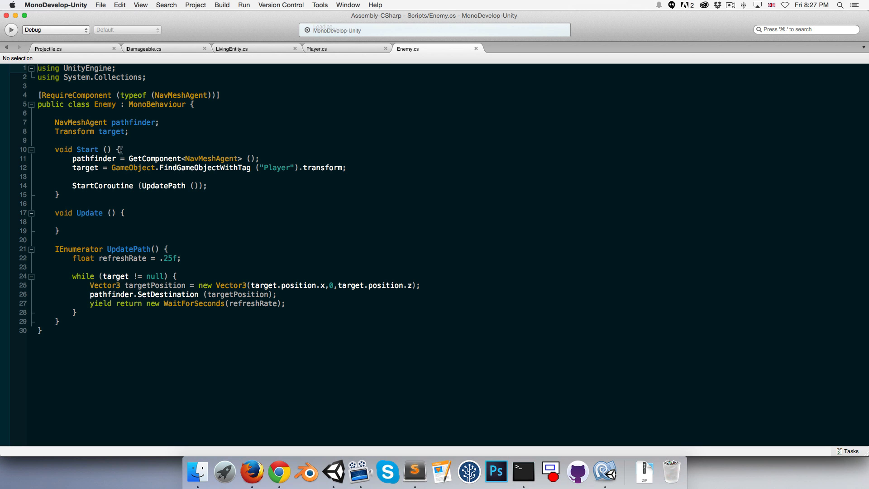
{"action": "type", "text": "L"}
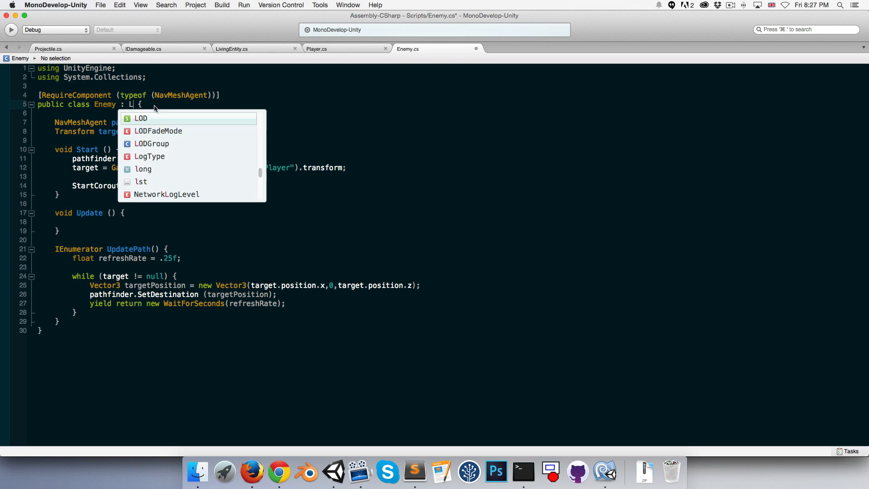
{"action": "type", "text": "ivingEntity"}
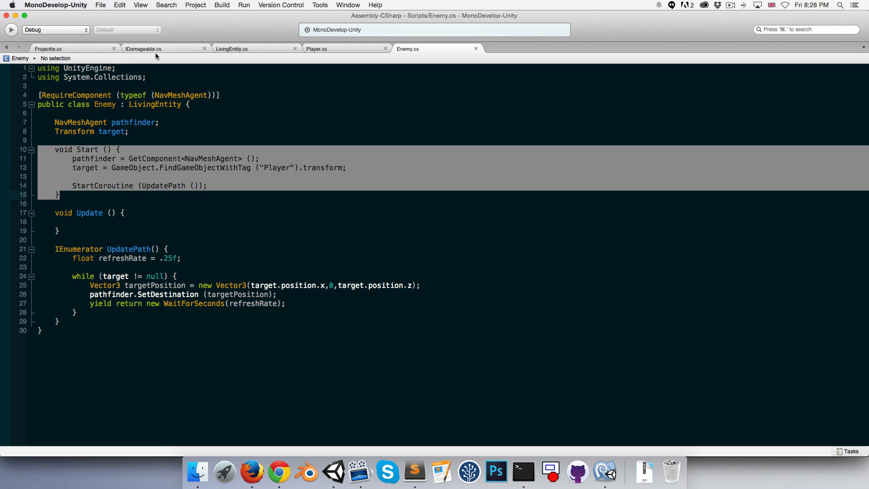
- Make LivingEntity's Start virtual and Enemy's Start a public override
{"action": "left_click", "coordinate": [231, 49]}
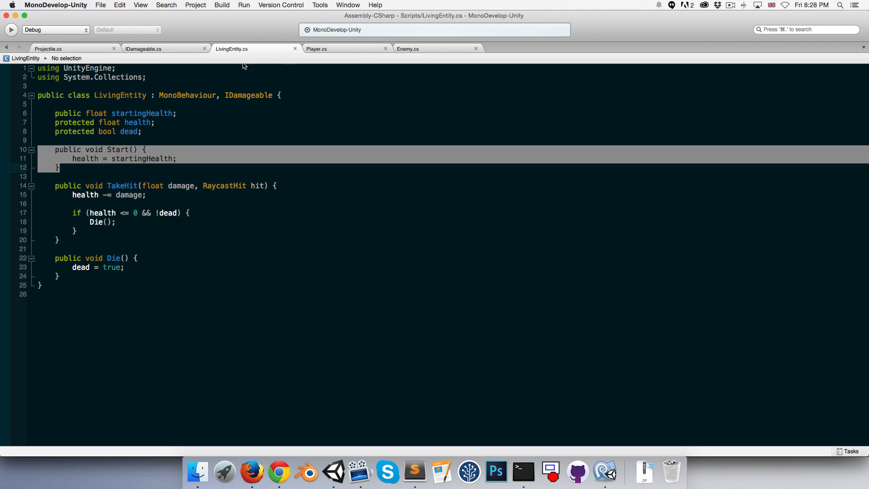
{"action": "left_click", "coordinate": [407, 49]}
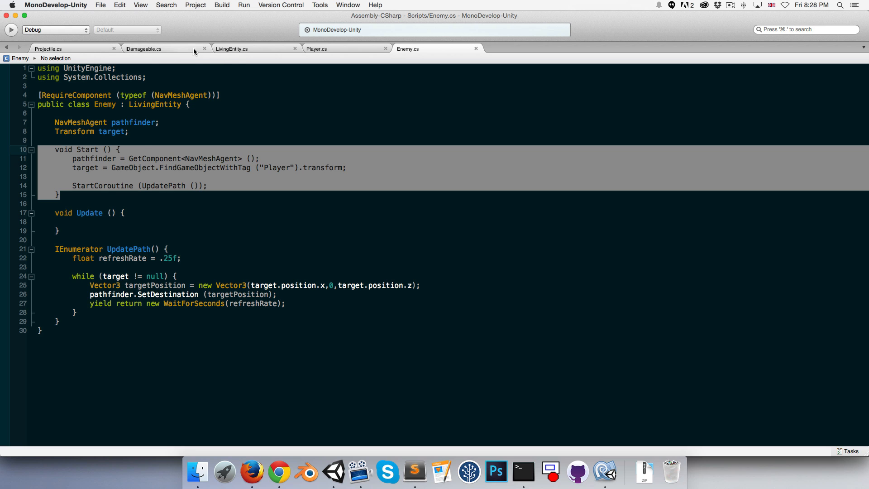
{"action": "left_click", "coordinate": [231, 49]}
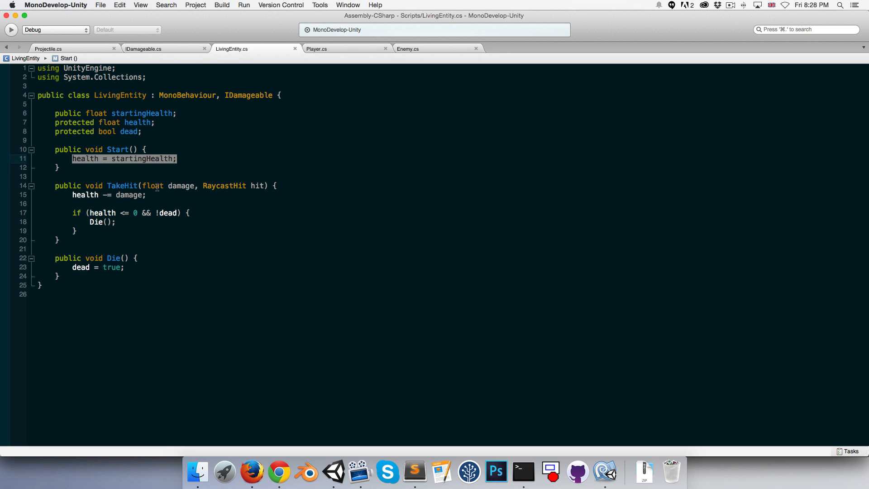
{"action": "left_click", "coordinate": [83, 149]}
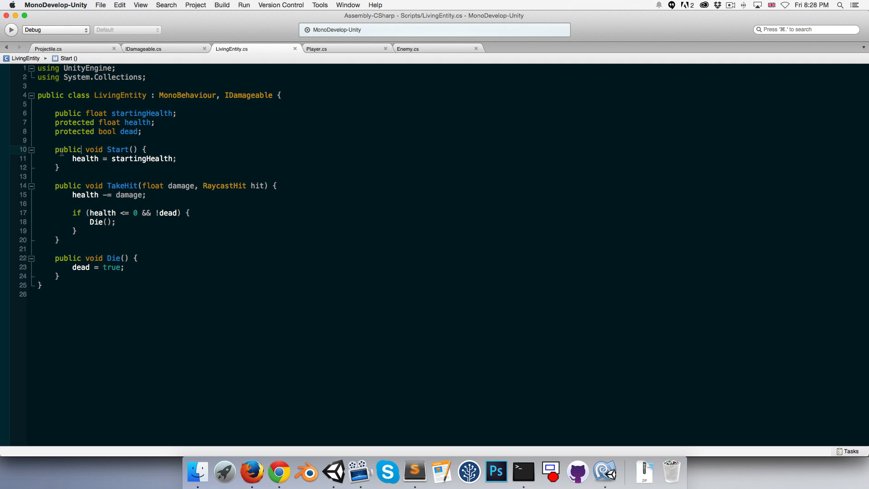
{"action": "type", "text": "virtual"}
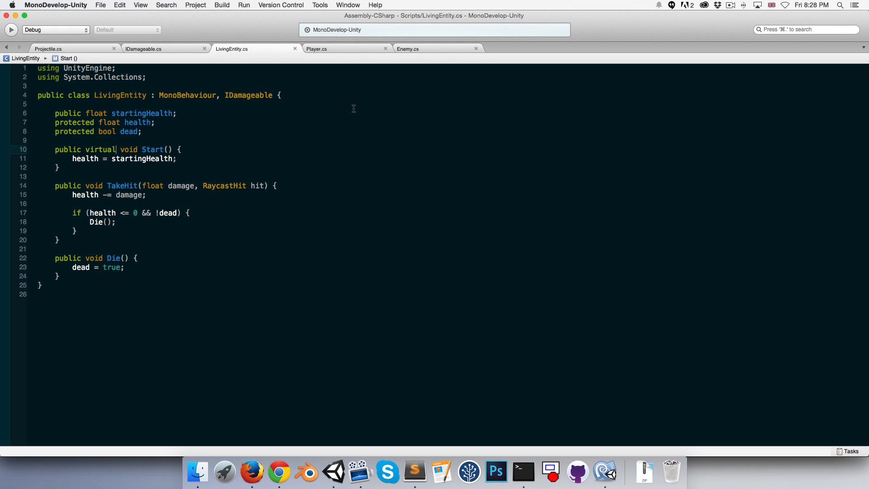
{"action": "left_click", "coordinate": [408, 49]}
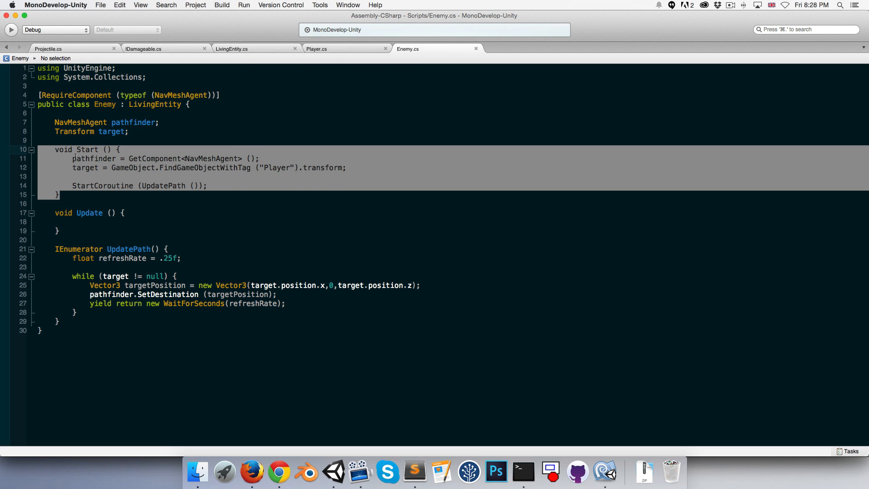
{"action": "type", "text": "public override"}
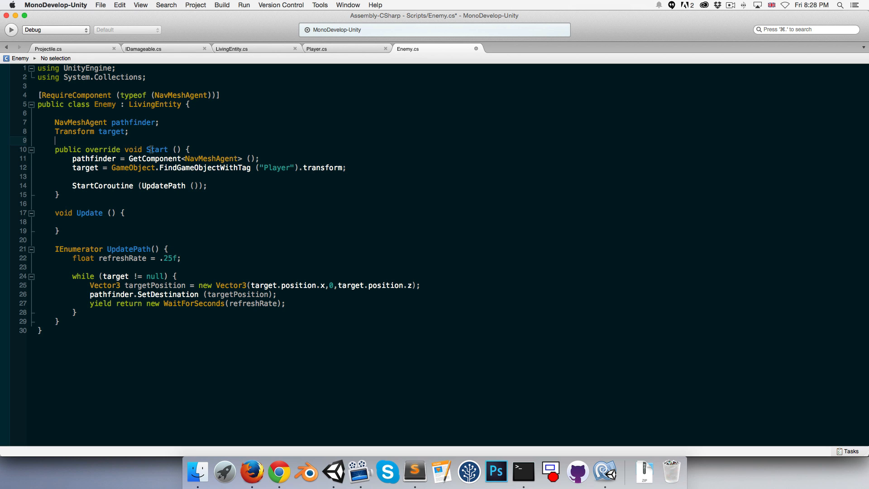
- Call base.Start() first in both Enemy's and Player's Start methods
{"action": "left_click", "coordinate": [231, 49]}
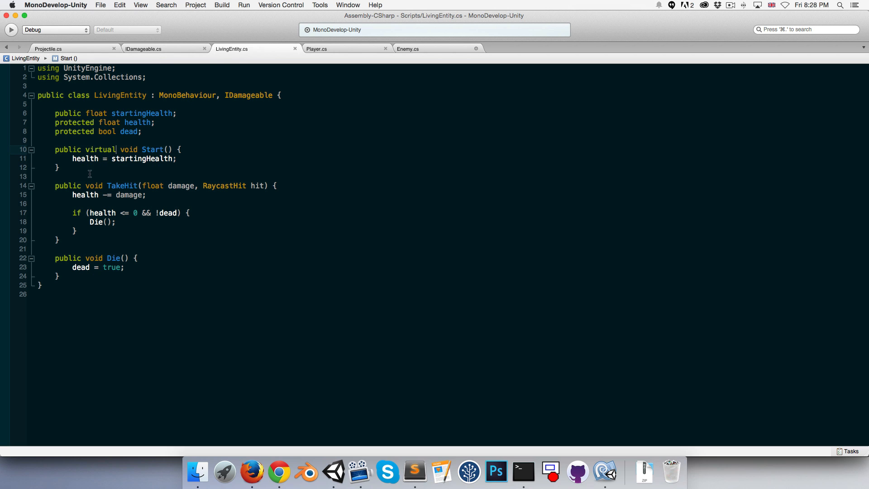
{"action": "left_click", "coordinate": [409, 49]}
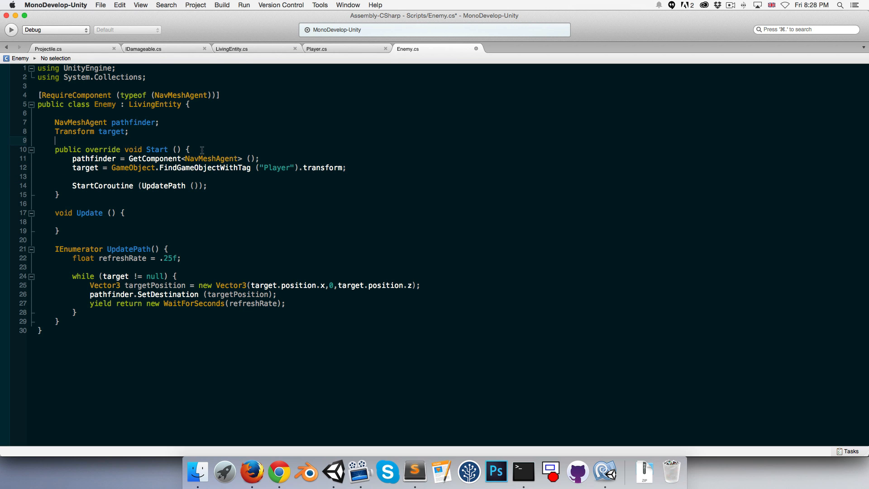
{"action": "type", "text": "base.Start"}
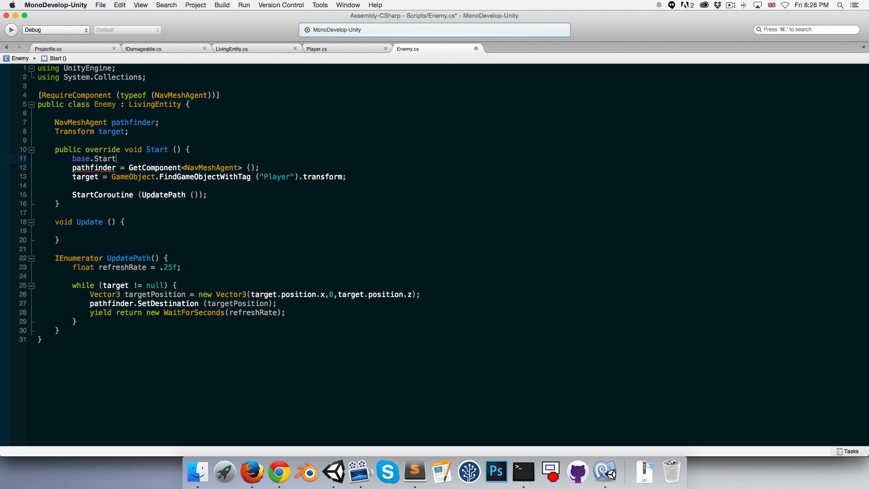
{"action": "type", "text": "();"}
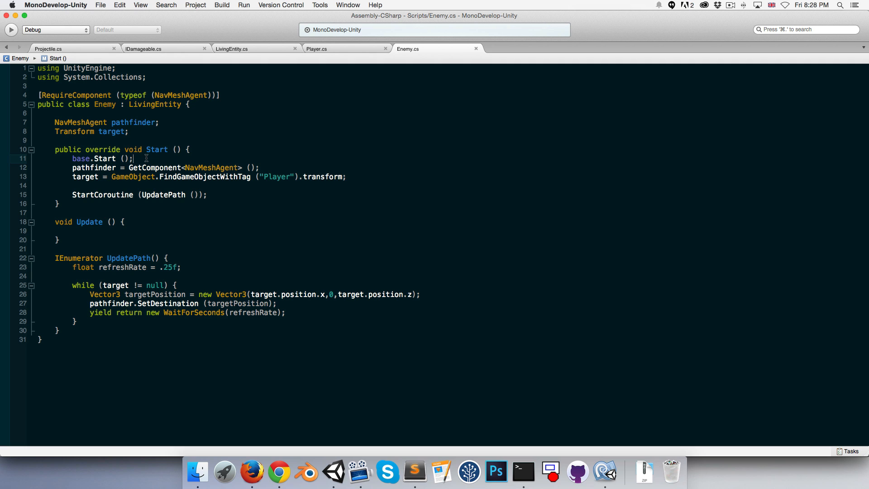
{"action": "left_click", "coordinate": [316, 49]}
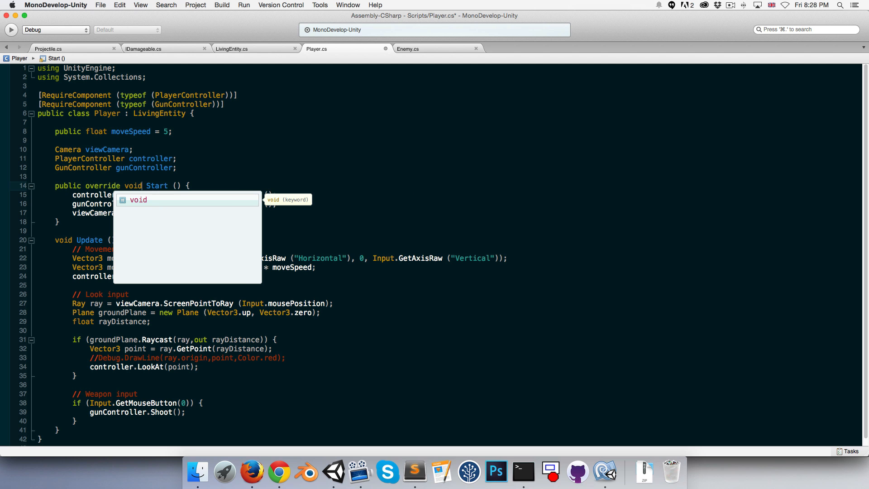
{"action": "type", "text": "base.Start ();"}
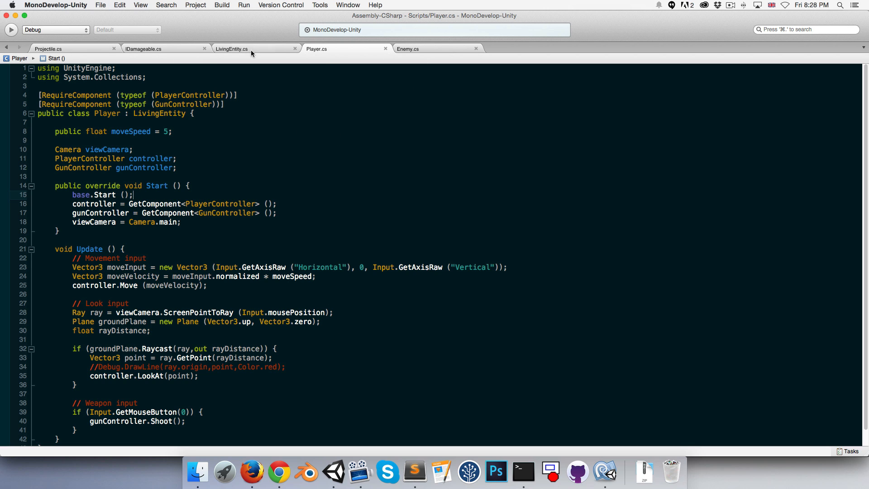
{"action": "left_click", "coordinate": [231, 49]}
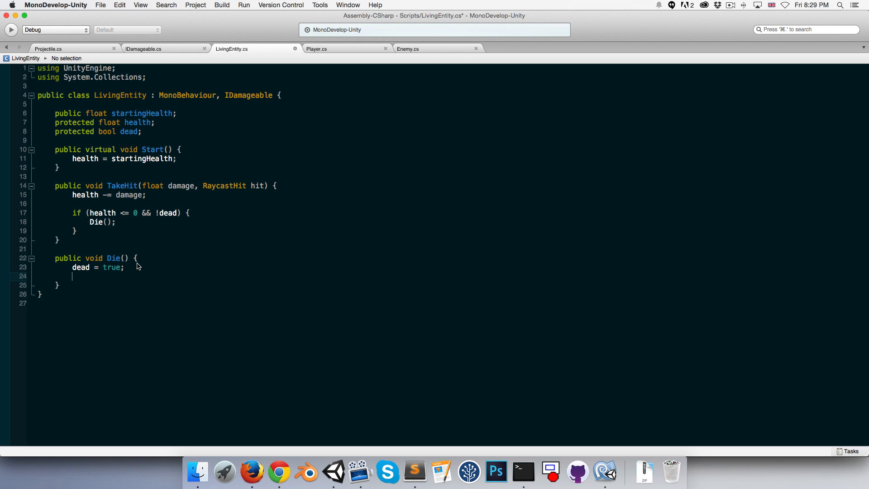
- In Die, add GameObject.Destroy(gameObject) below dead = true and return to Unity
{"action": "type", "text": "GameObject.d"}
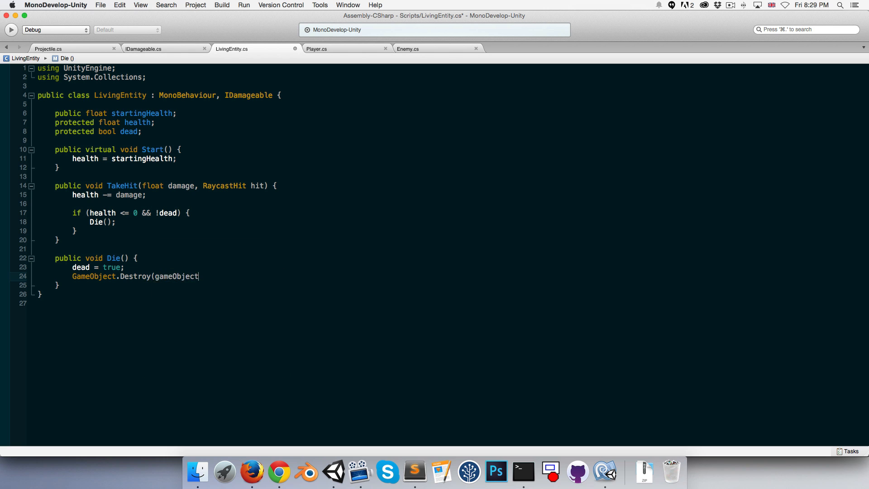
{"action": "type", "text": ");"}
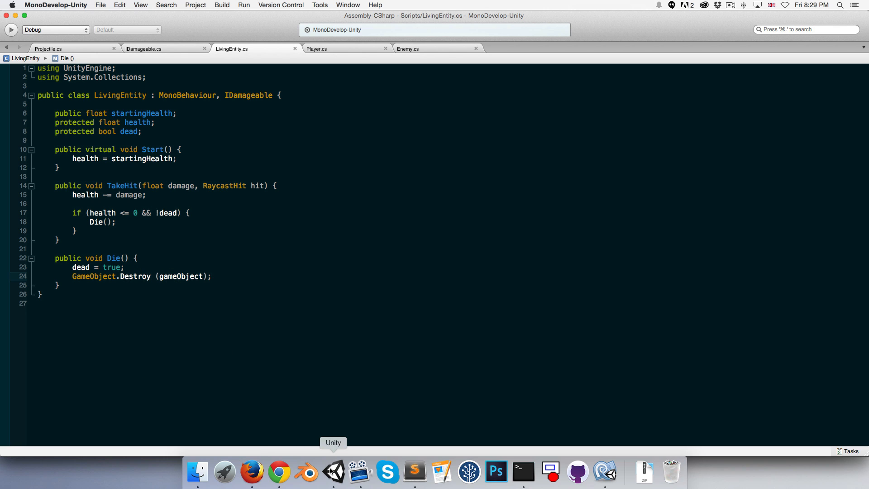
{"action": "left_click", "coordinate": [333, 472]}
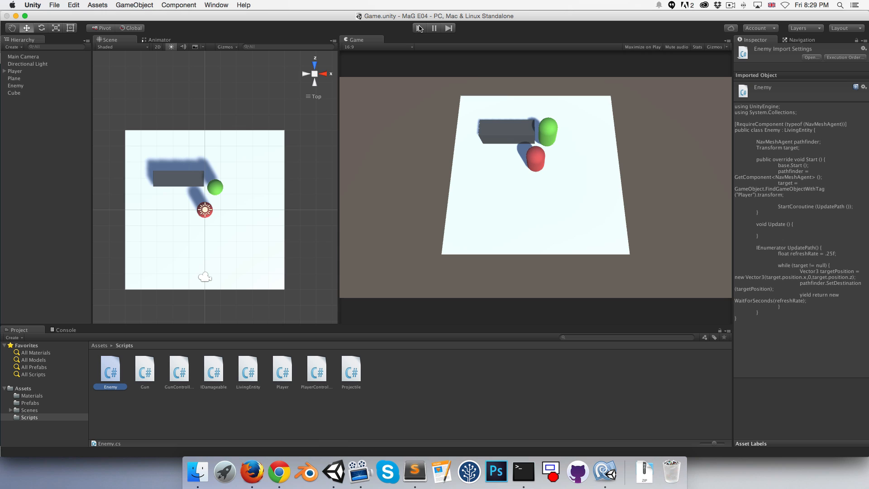
- Set Enemy's Starting Health to 5 and Player's Starting Health to 10 in the Inspector
{"action": "left_click", "coordinate": [16, 86]}
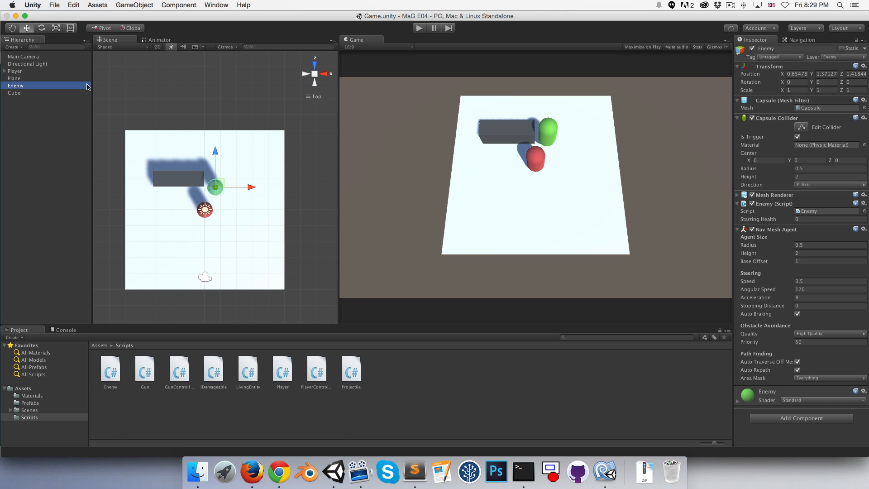
{"action": "left_click", "coordinate": [830, 219]}
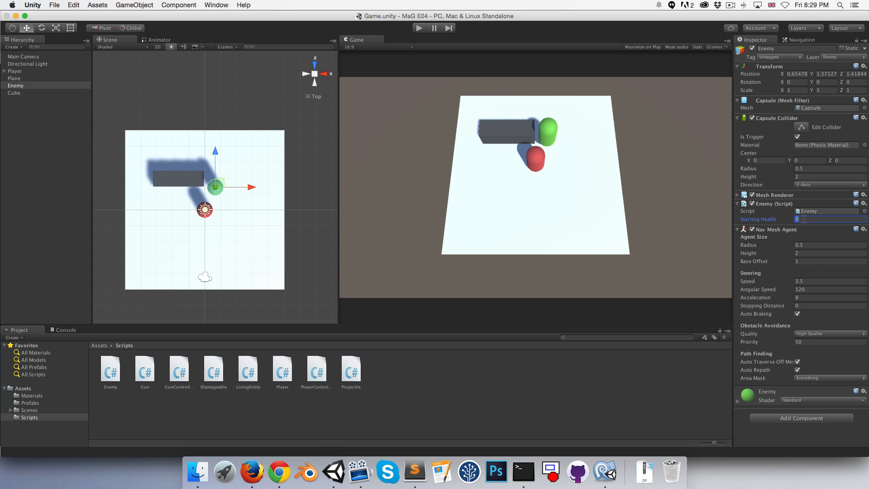
{"action": "type", "text": "5"}
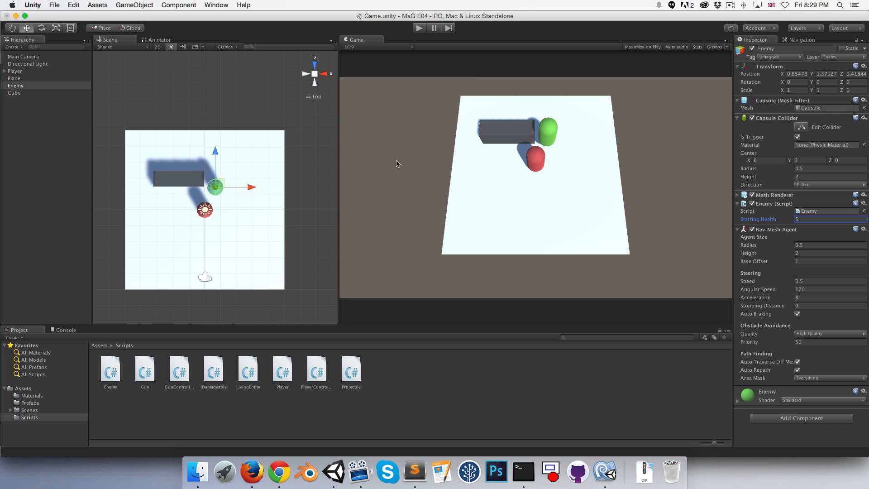
{"action": "left_click", "coordinate": [14, 70]}
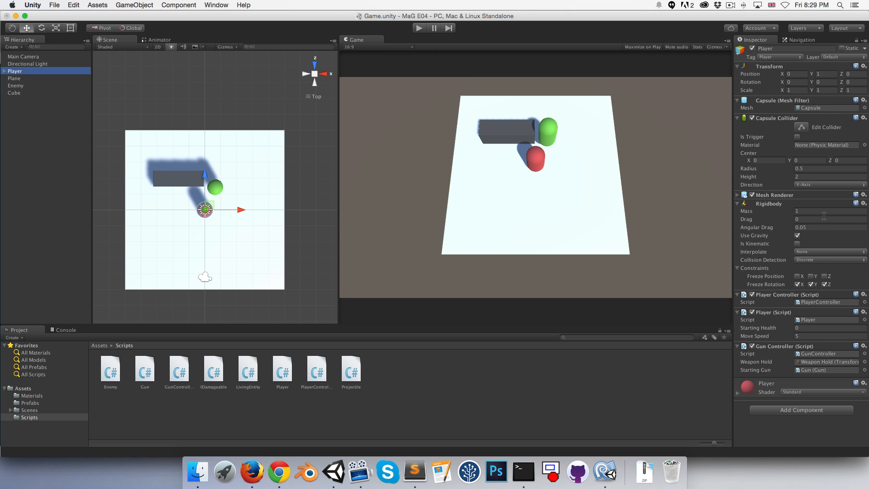
{"action": "mouse_move", "coordinate": [786, 185]}
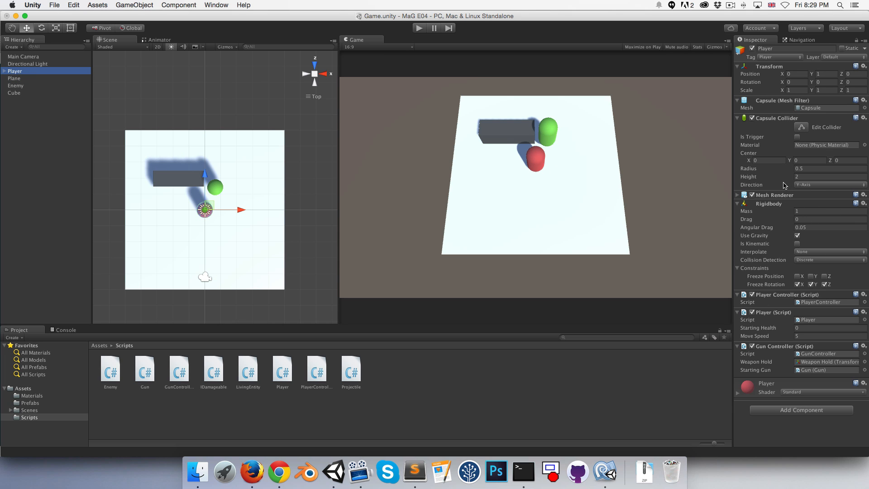
{"action": "left_click", "coordinate": [826, 327]}
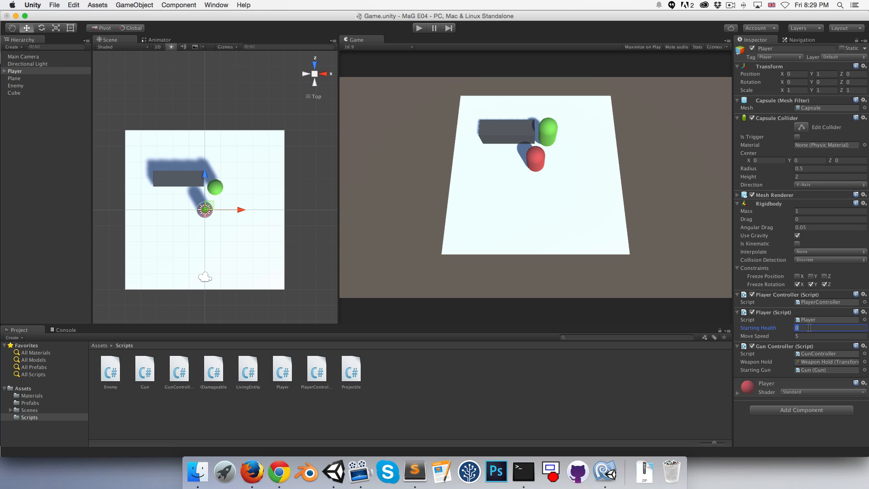
{"action": "type", "text": "10"}
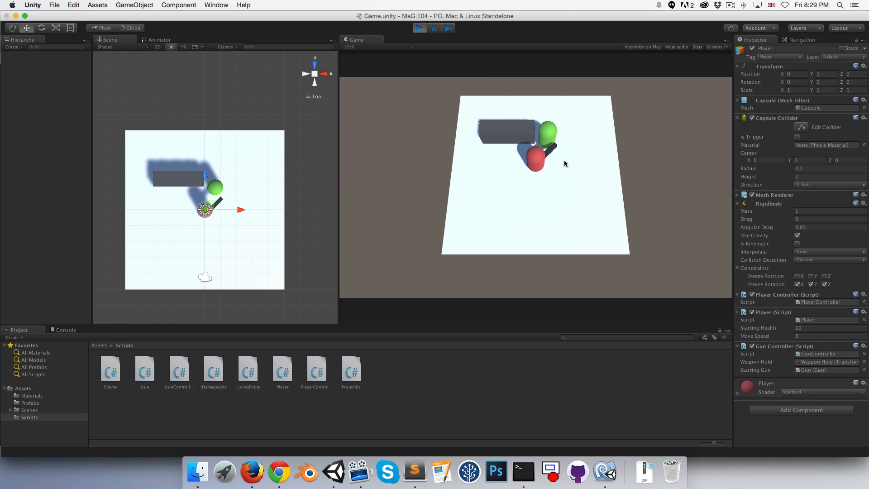
- Play-test shooting the enemy until it is destroyed, then stop the game
{"action": "left_click", "coordinate": [420, 28]}
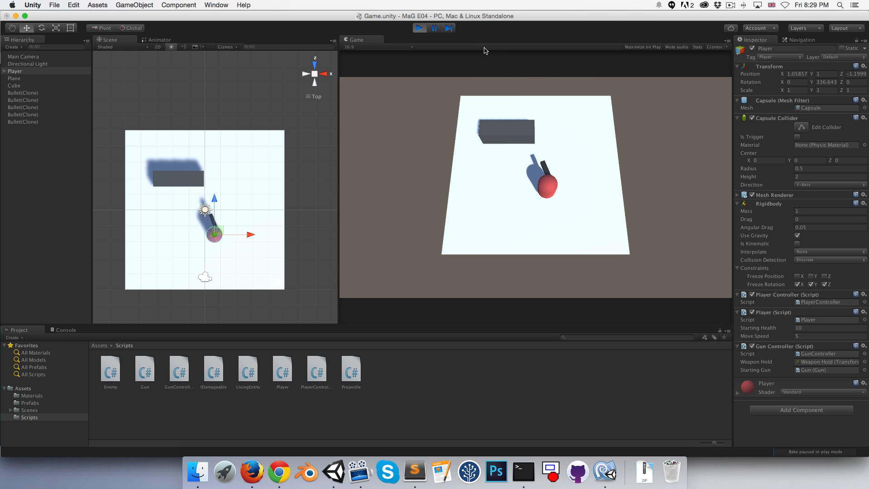
{"action": "left_click", "coordinate": [434, 28]}
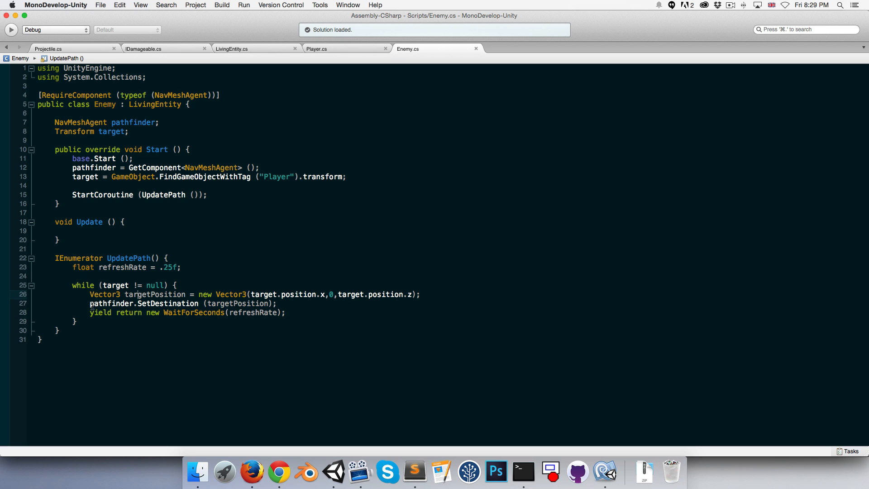
- Wrap Enemy's pathfinder.SetDestination(targetPosition) in an if (!dead) check
{"action": "triple_click", "coordinate": [183, 303]}
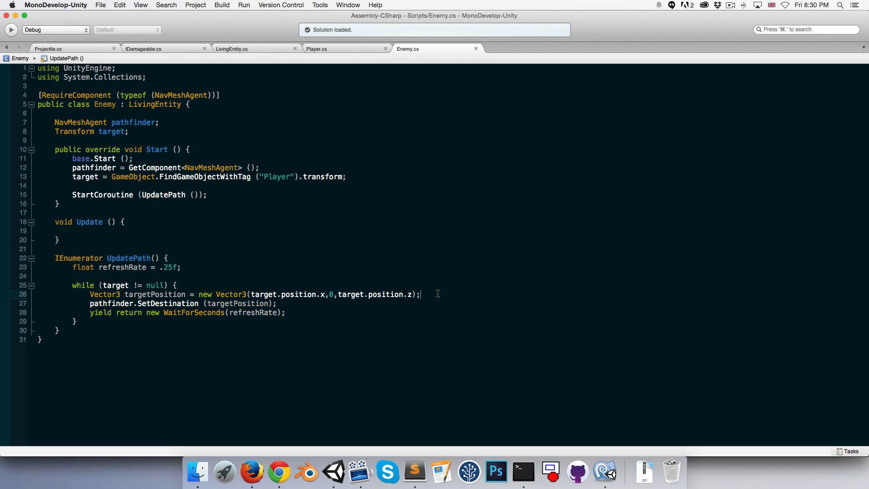
{"action": "key", "text": "return"}
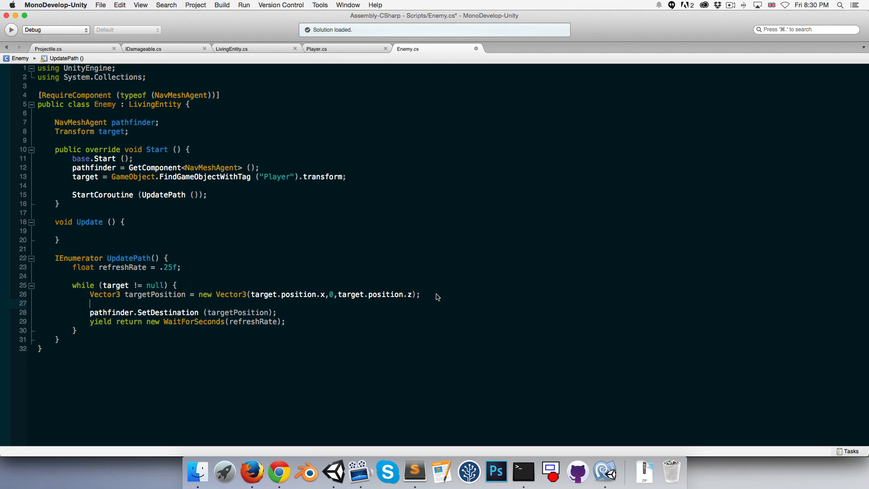
{"action": "type", "text": "if (po"}
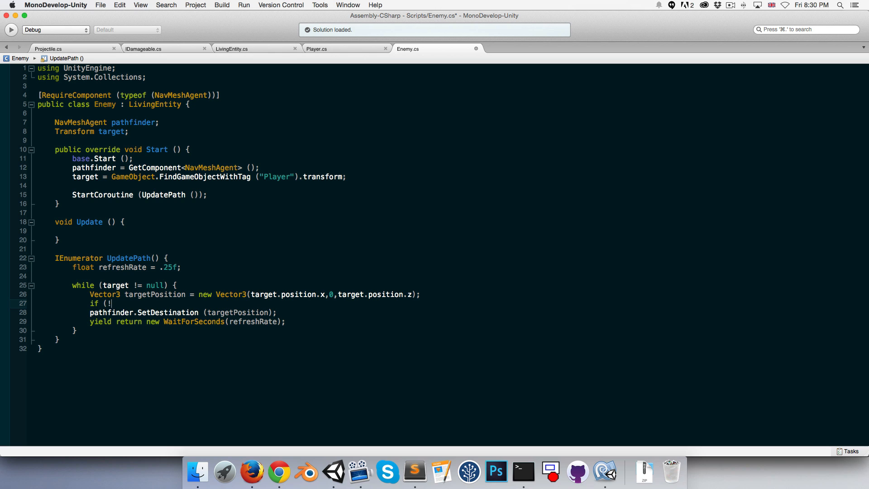
{"action": "type", "text": "dead) {"}
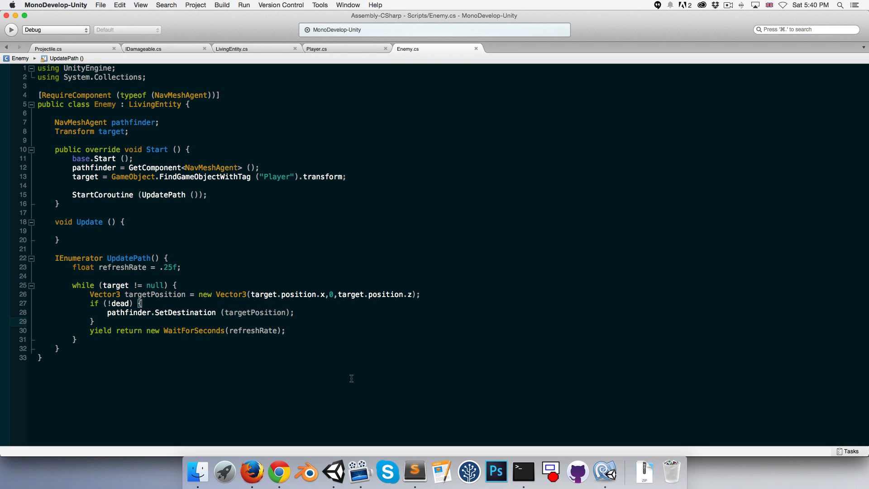
{"action": "mouse_move", "coordinate": [354, 374]}
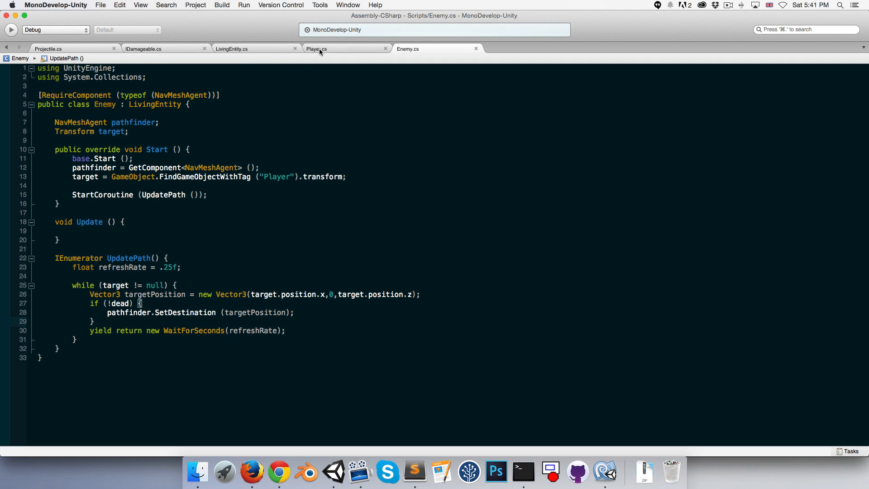
- Change Start and Die in LivingEntity.cs from public to protected
{"action": "left_click", "coordinate": [231, 49]}
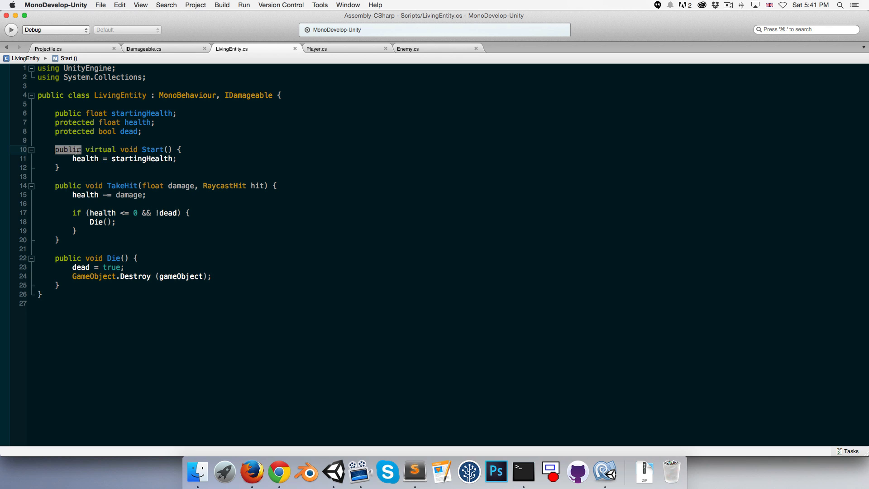
{"action": "type", "text": "protected"}
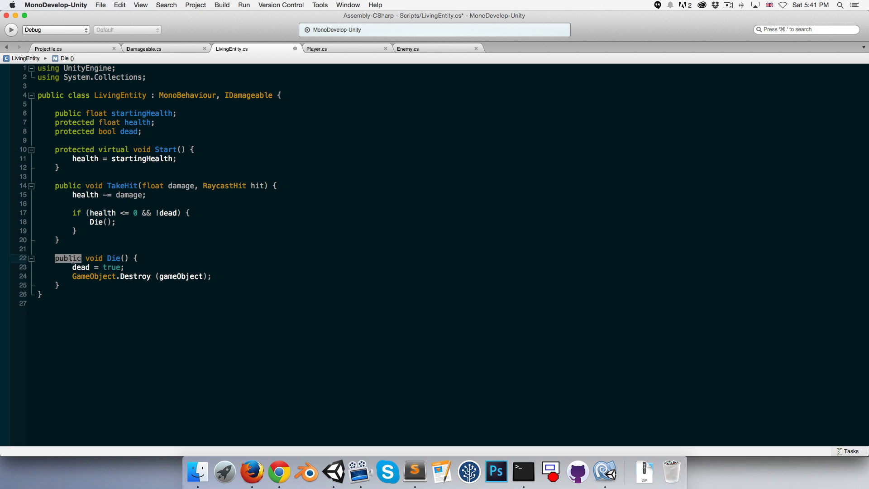
{"action": "type", "text": "protected"}
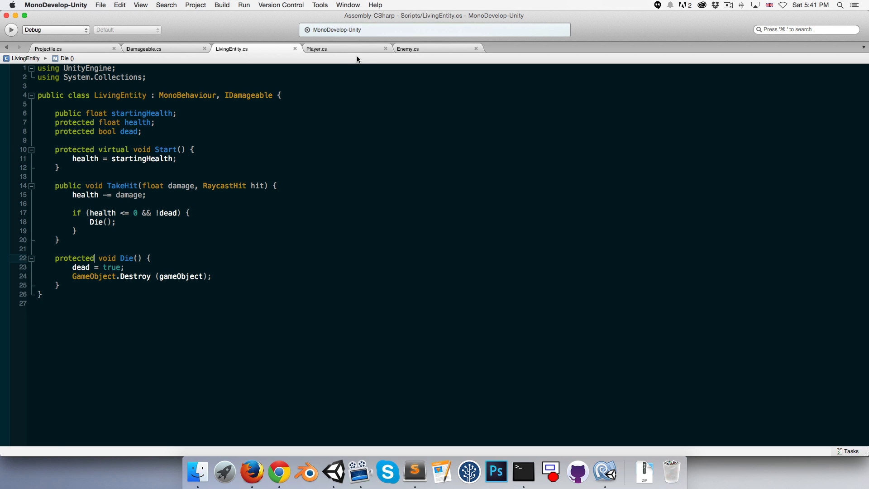
- Make Player's override Start protected to match, then move on to Enemy.cs
{"action": "left_click", "coordinate": [316, 49]}
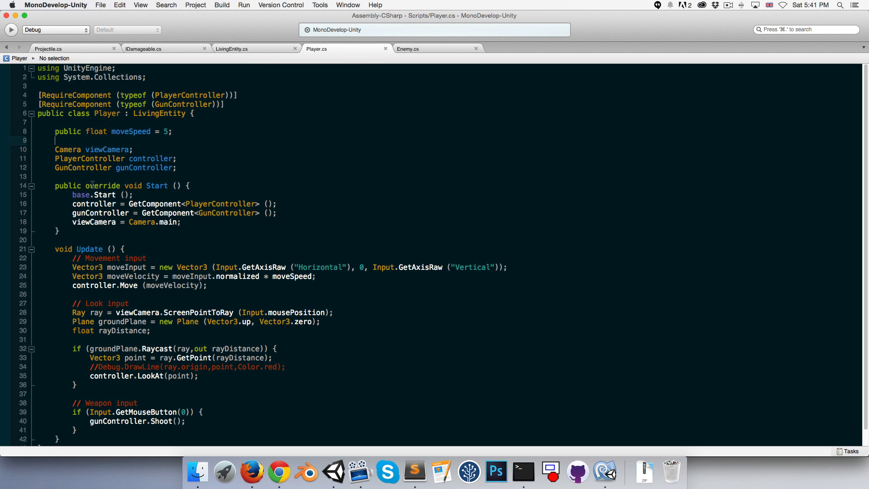
{"action": "double_click", "coordinate": [68, 186]}
{"action": "type", "text": "rotected"}
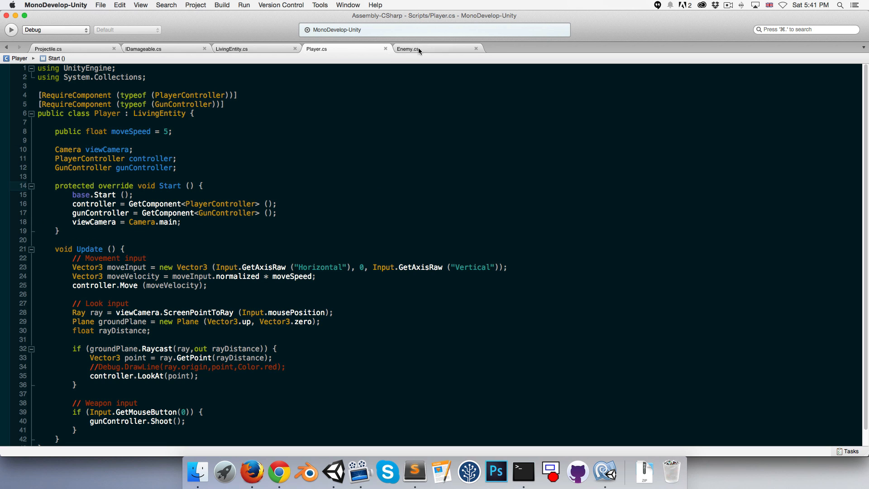
{"action": "left_click", "coordinate": [408, 49]}
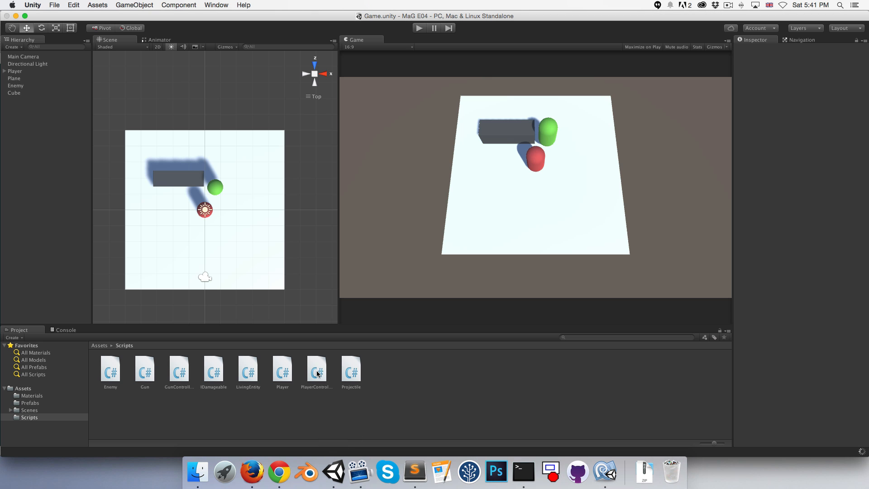
- Review the PlayerController script, run a quick play test, and stop it
{"action": "double_click", "coordinate": [316, 368]}
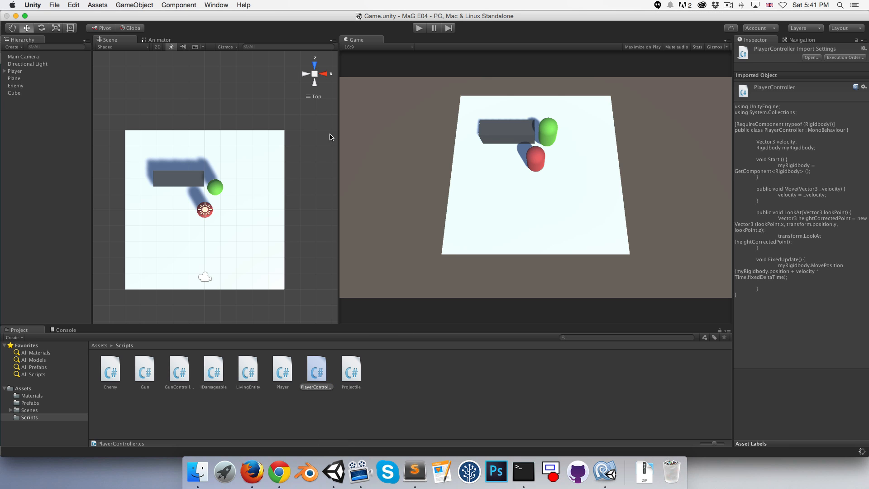
{"action": "mouse_move", "coordinate": [331, 103]}
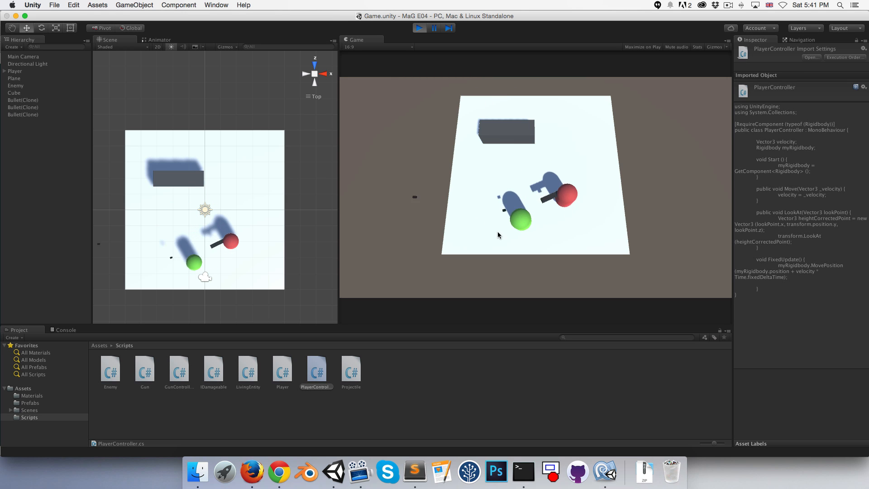
{"action": "left_click", "coordinate": [434, 28]}
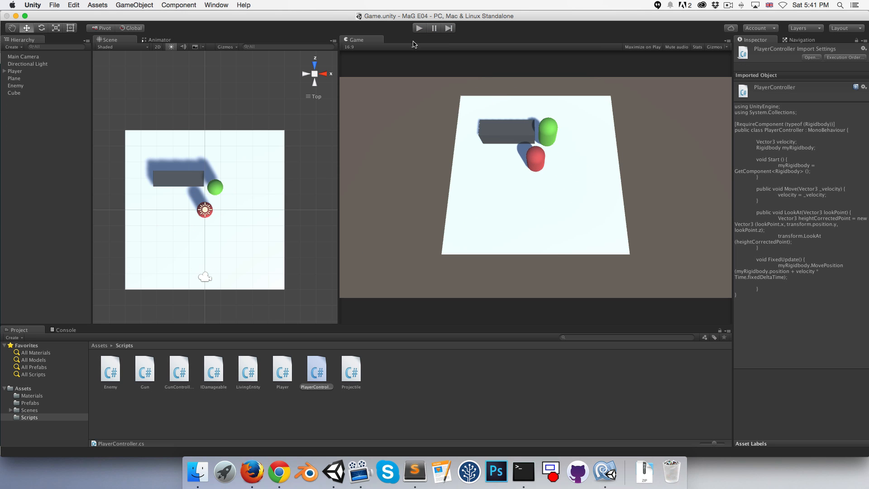